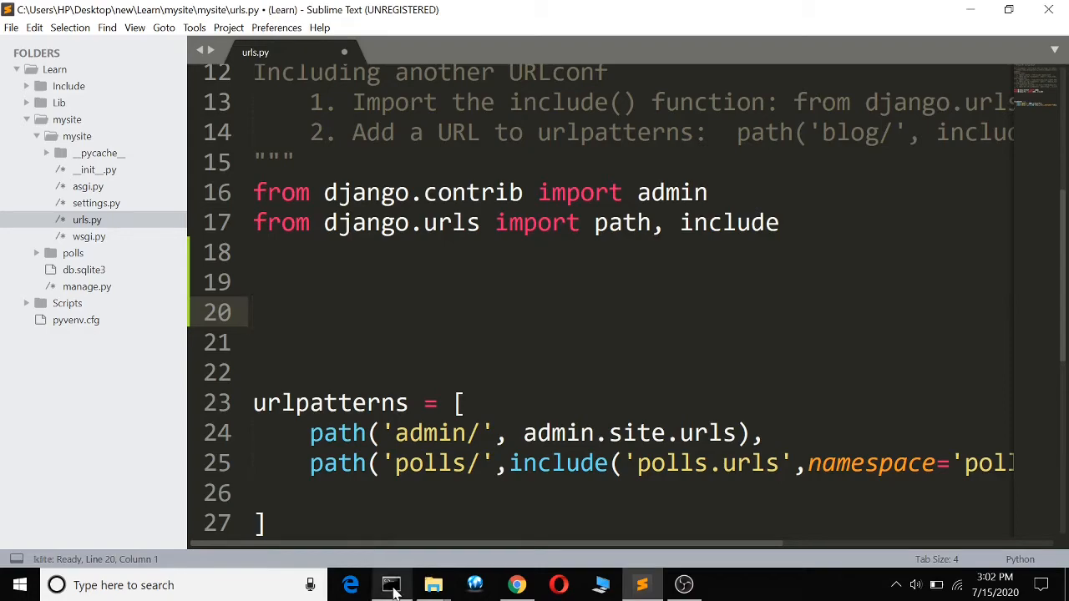
mouse_move(390, 585)
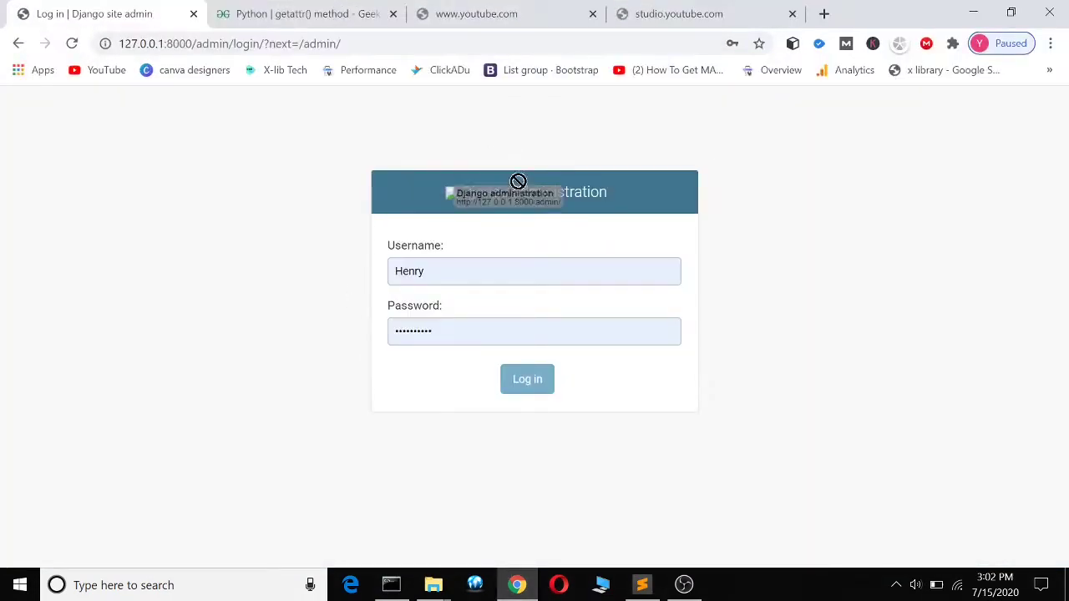
Sign in to the Django admin in Chrome to view the default index, then return to urls.py
left_click(528, 378)
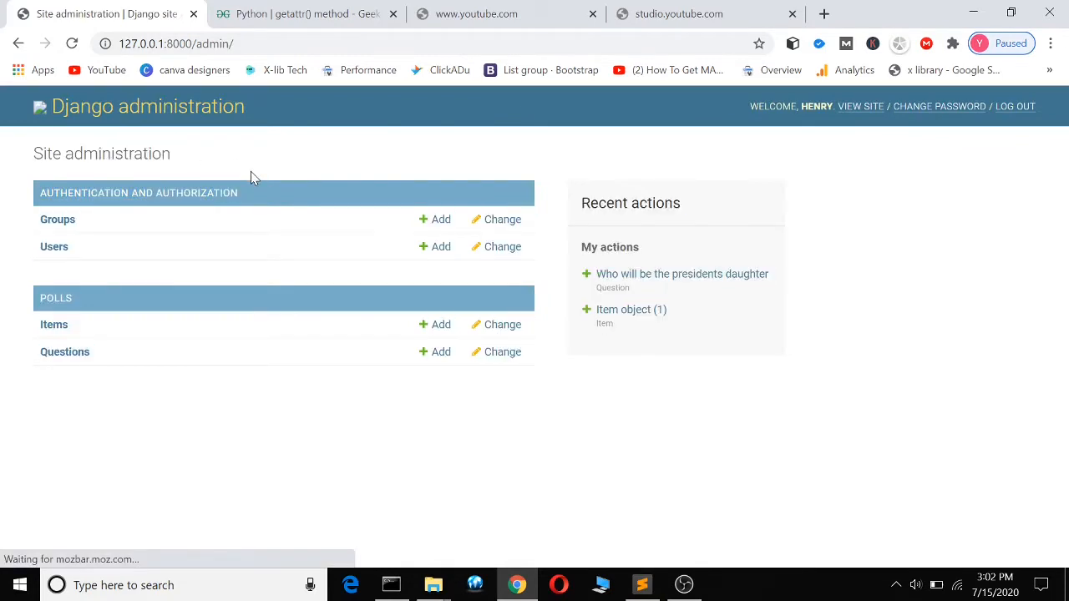
mouse_move(611, 234)
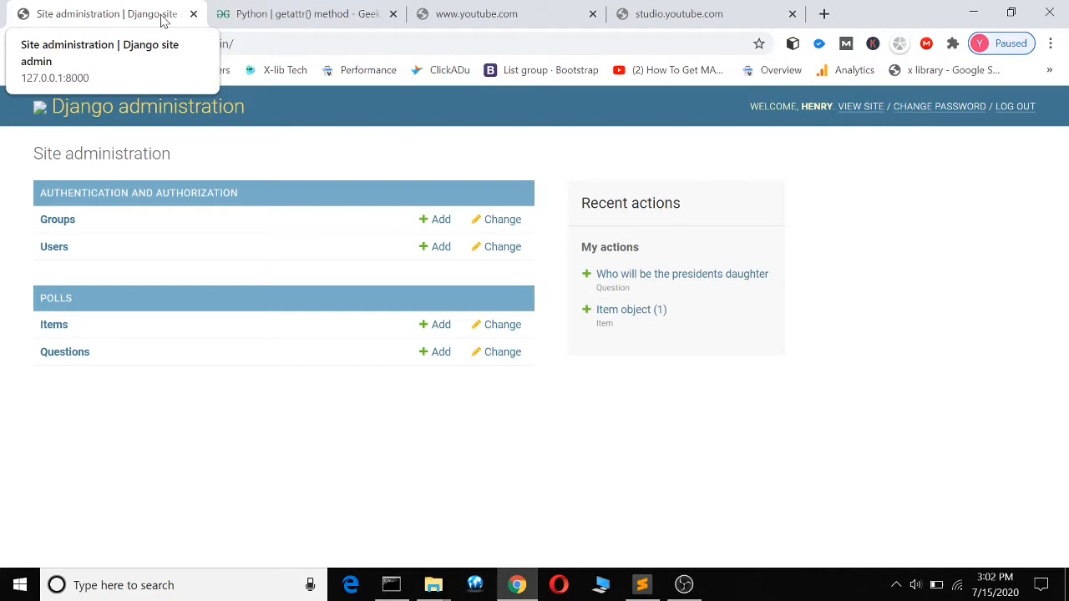
left_click(642, 584)
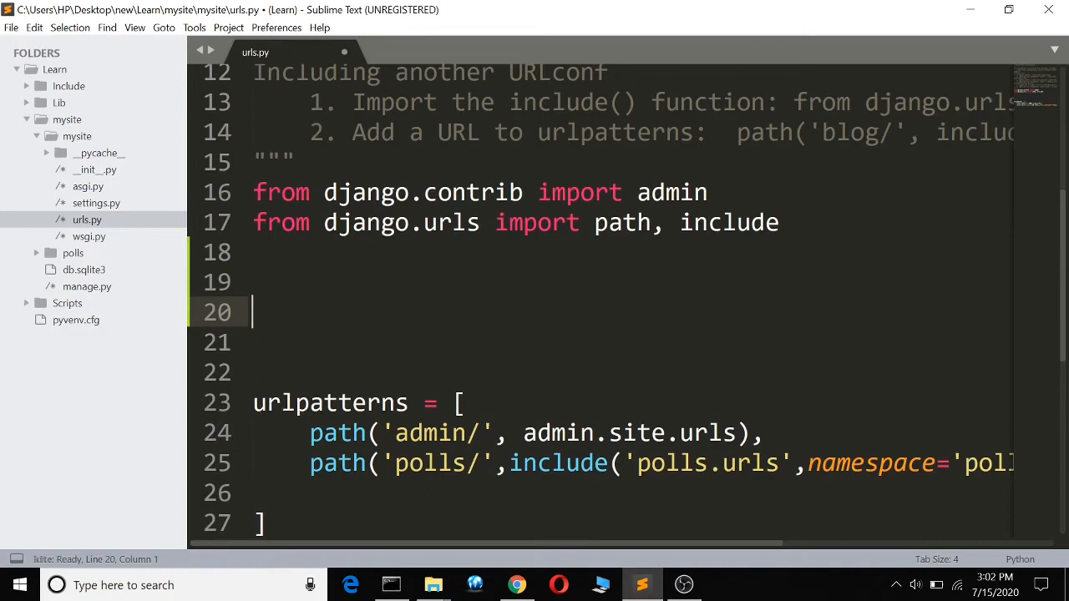
Add admin.site.site_header = ' POLLS ADMIN' on line 20 of urls.py and save
left_click(254, 102)
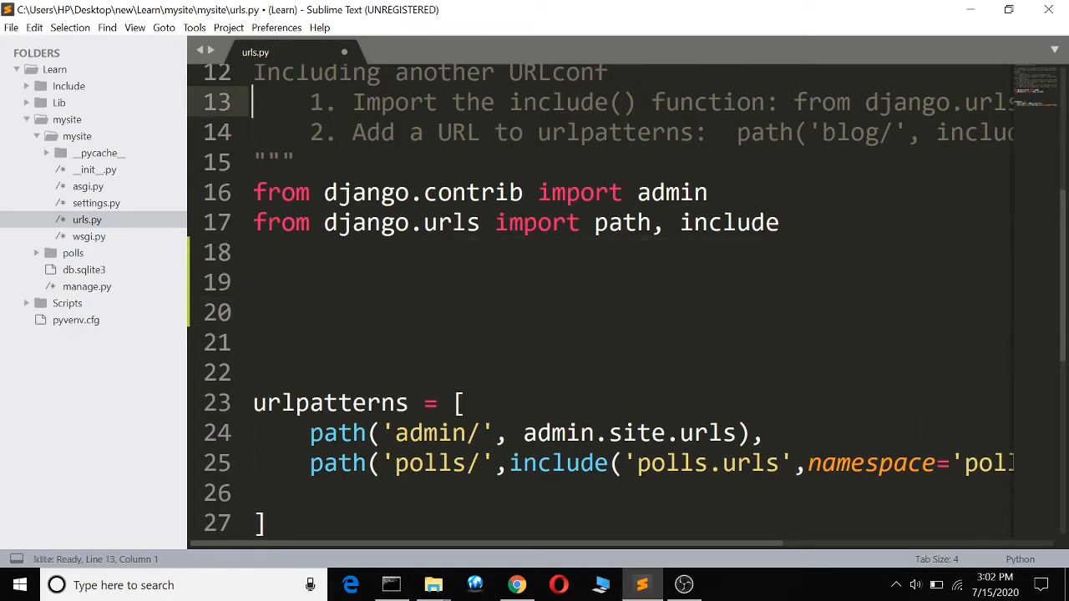
type("ami")
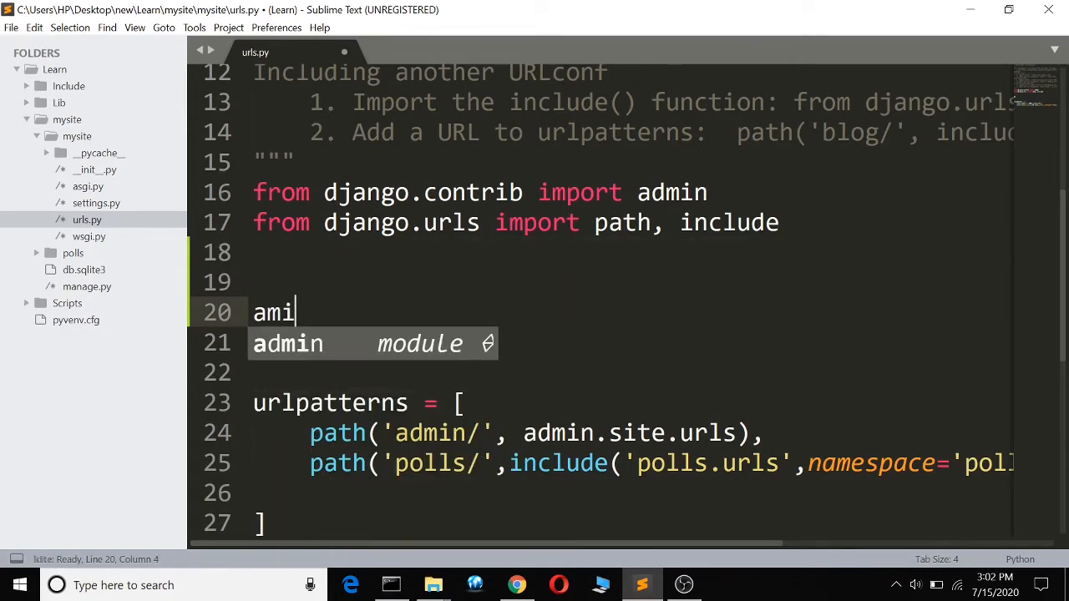
key("backspace")
type("dmin.si")
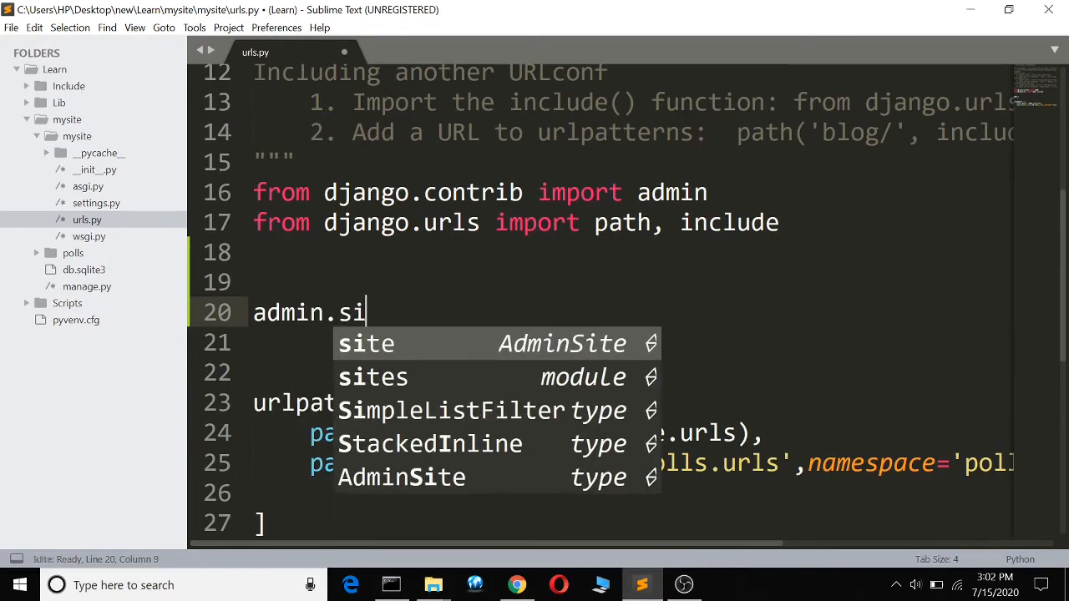
type("te.")
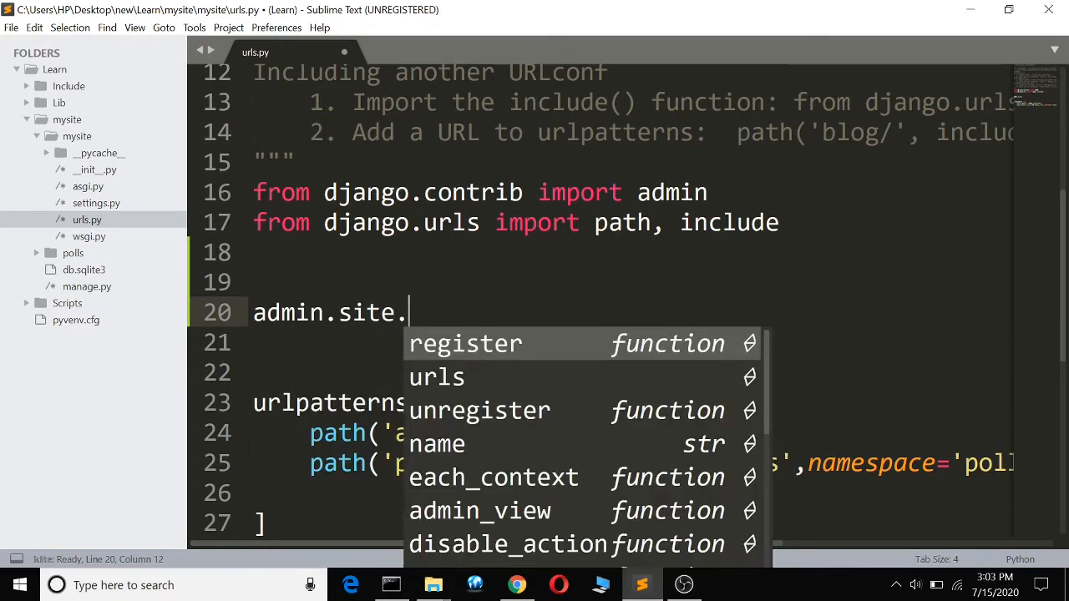
type("he")
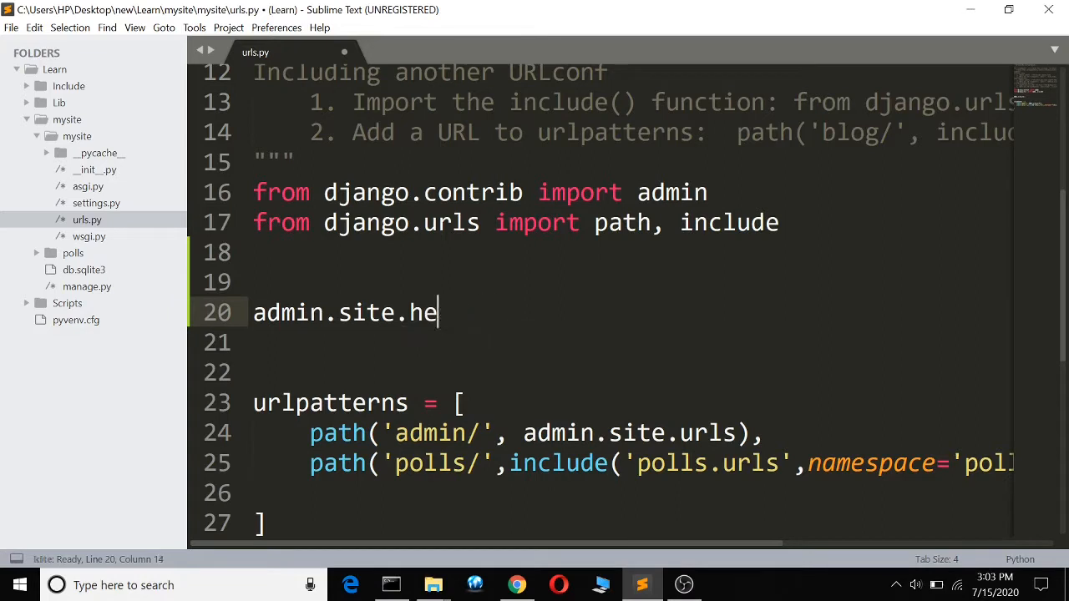
type("site")
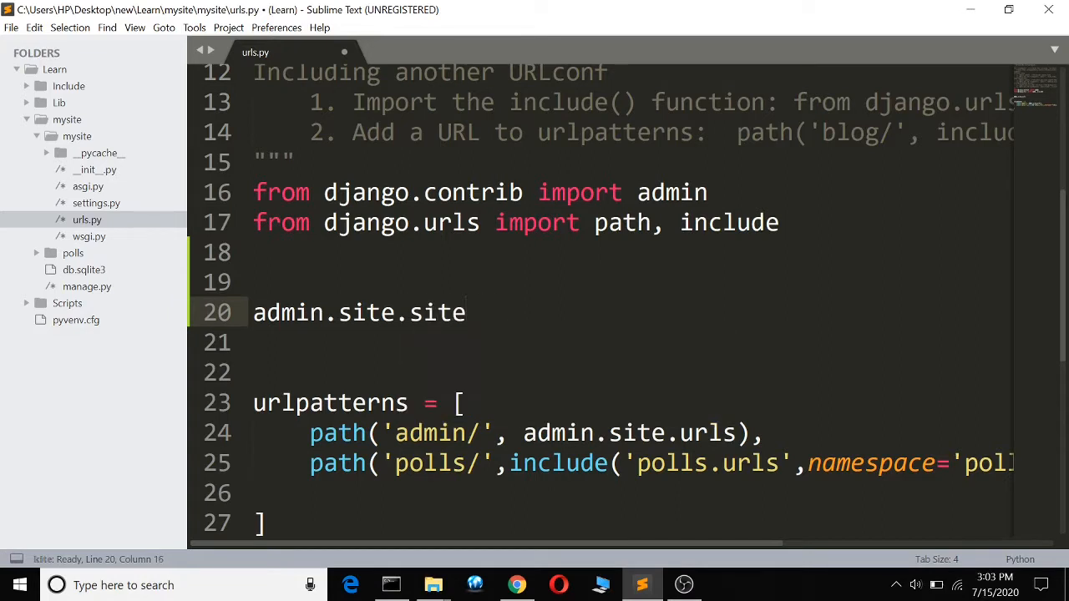
type("_header= ' POLLS ADMIN")
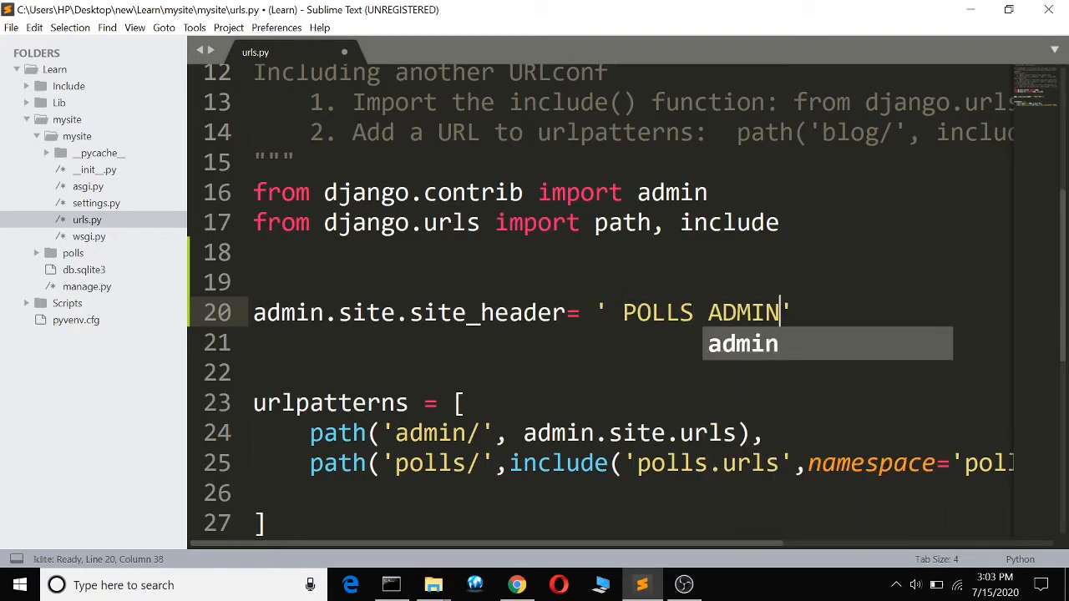
key("ctrl+s")
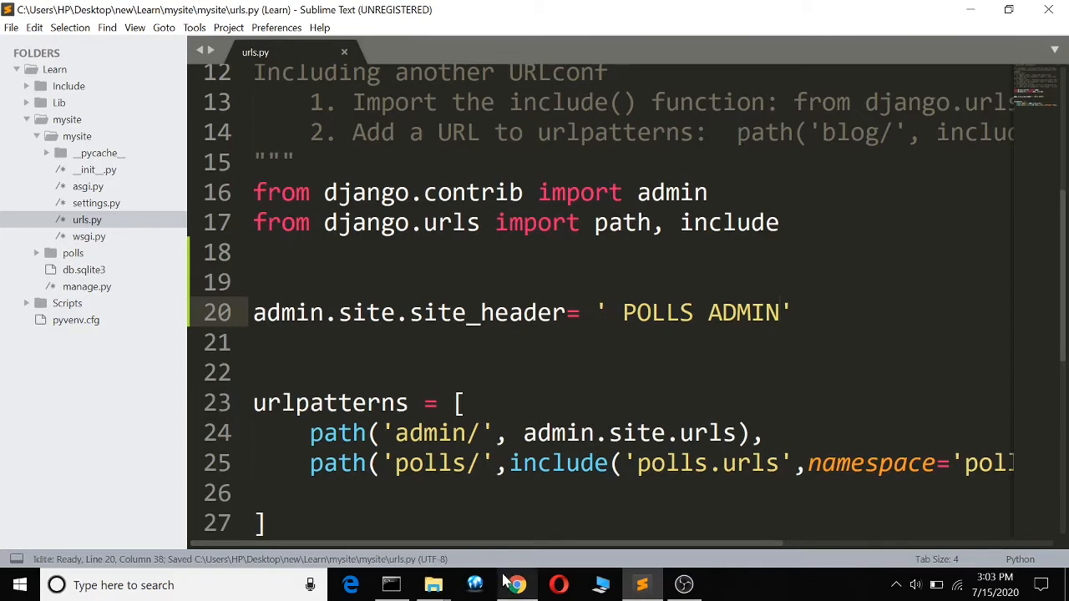
Log out of the admin site and sign back in to confirm the POLLS ADMIN header
left_click(514, 585)
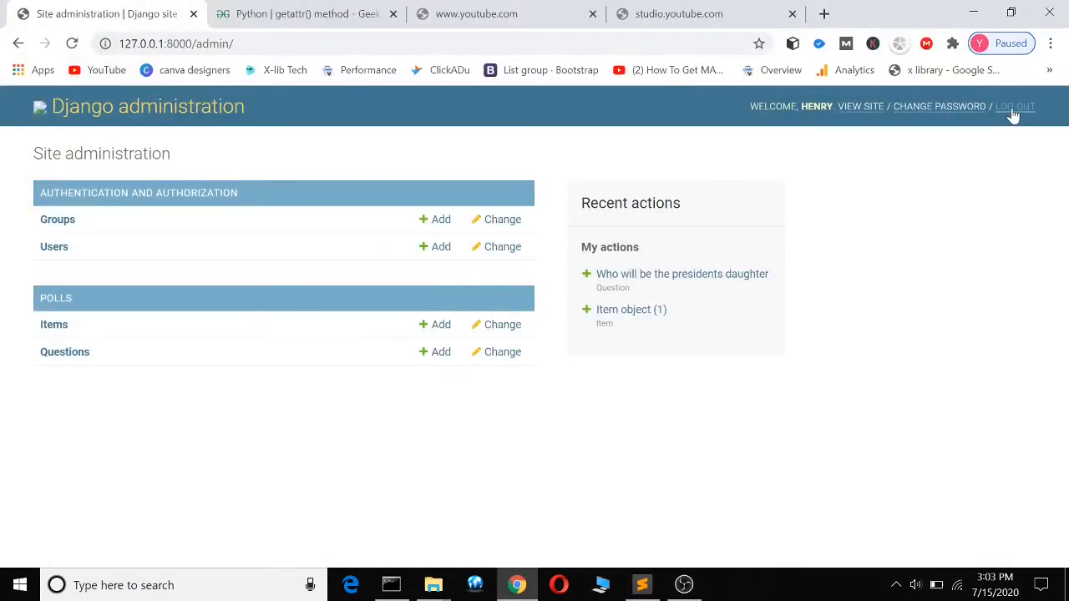
left_click(1015, 107)
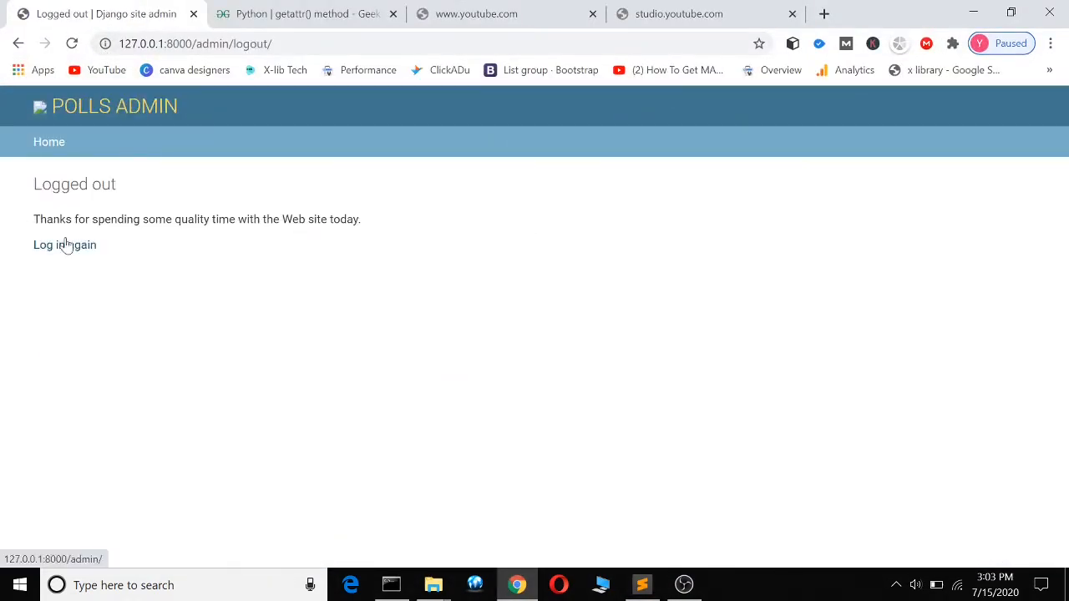
left_click(64, 244)
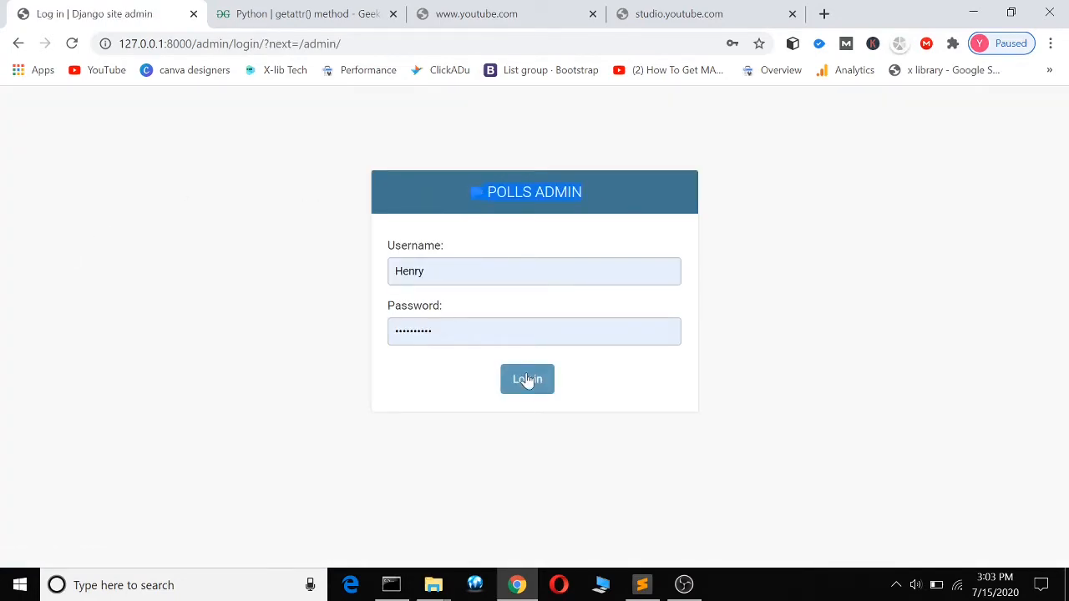
left_click(528, 379)
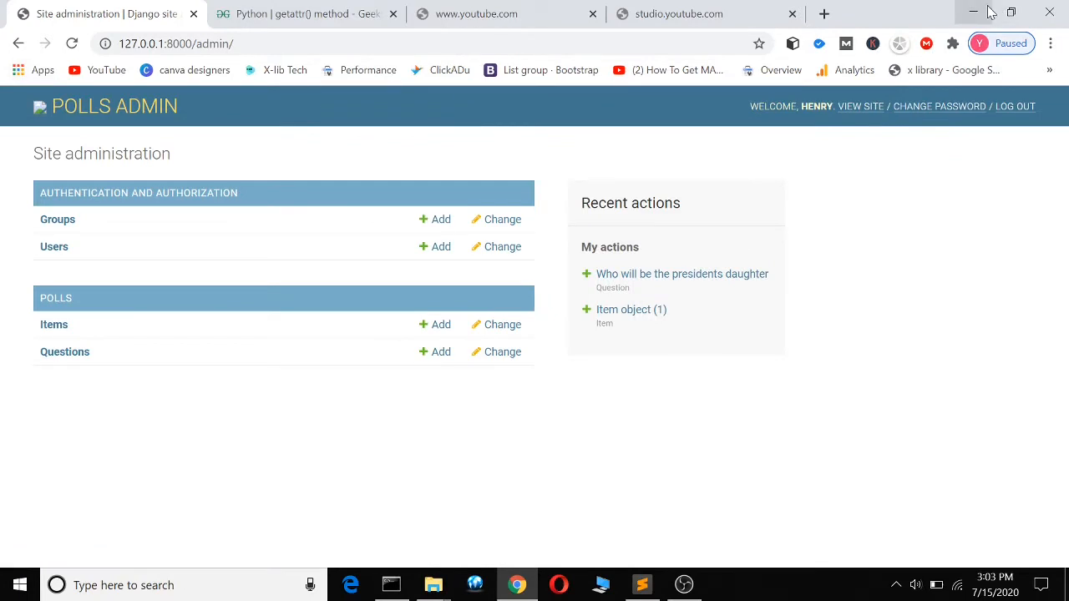
mouse_move(972, 12)
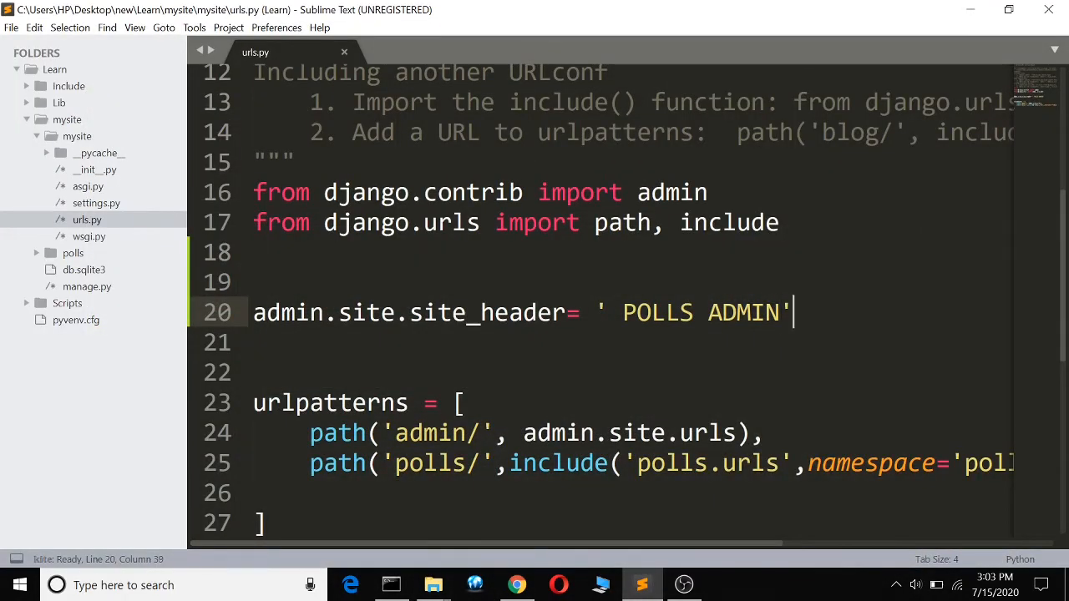
Add admin.site.site_title = 'POLLS ADMIN PORTAL' on line 21 and return to the admin page
type("ADMI")
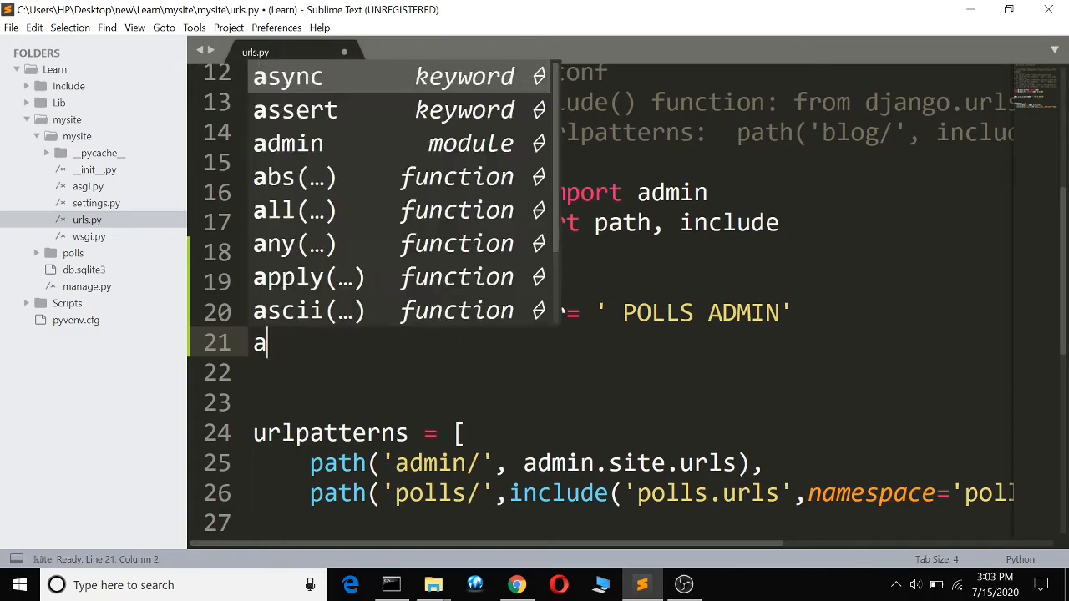
type("dmin")
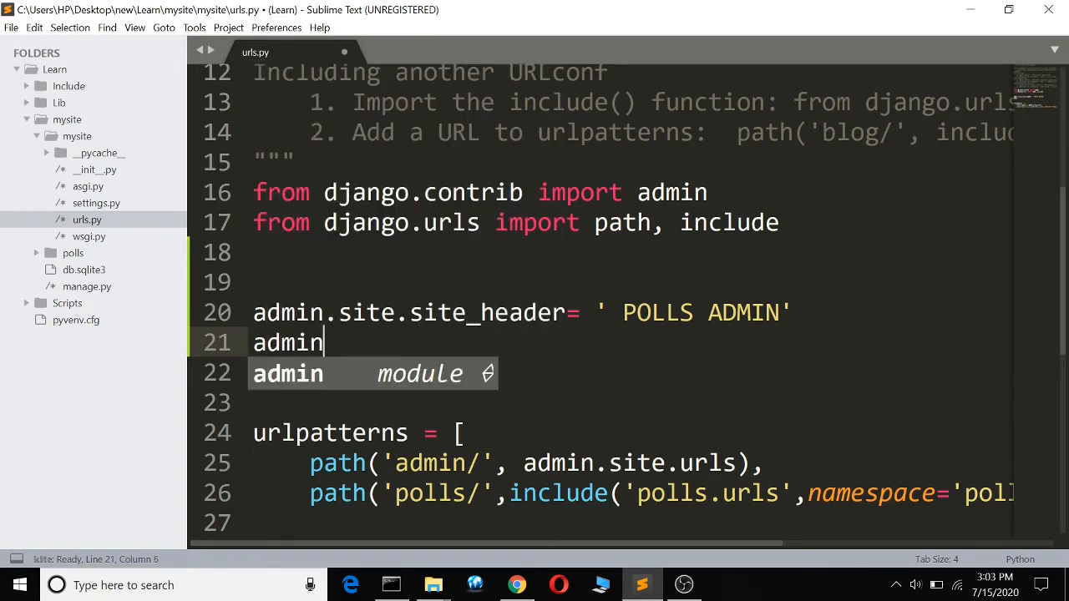
type(".sit")
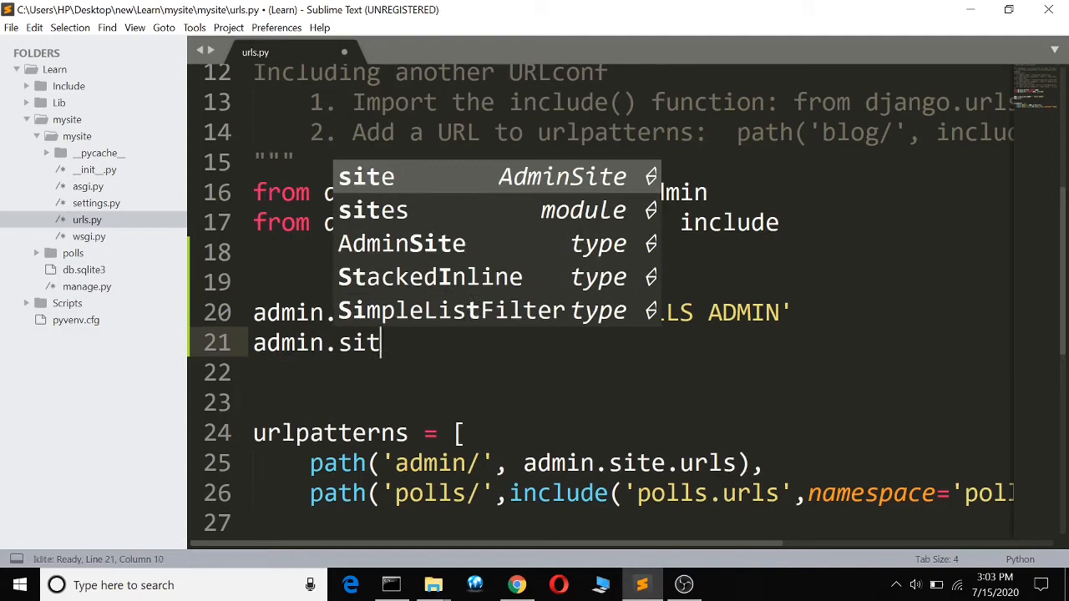
type("e")
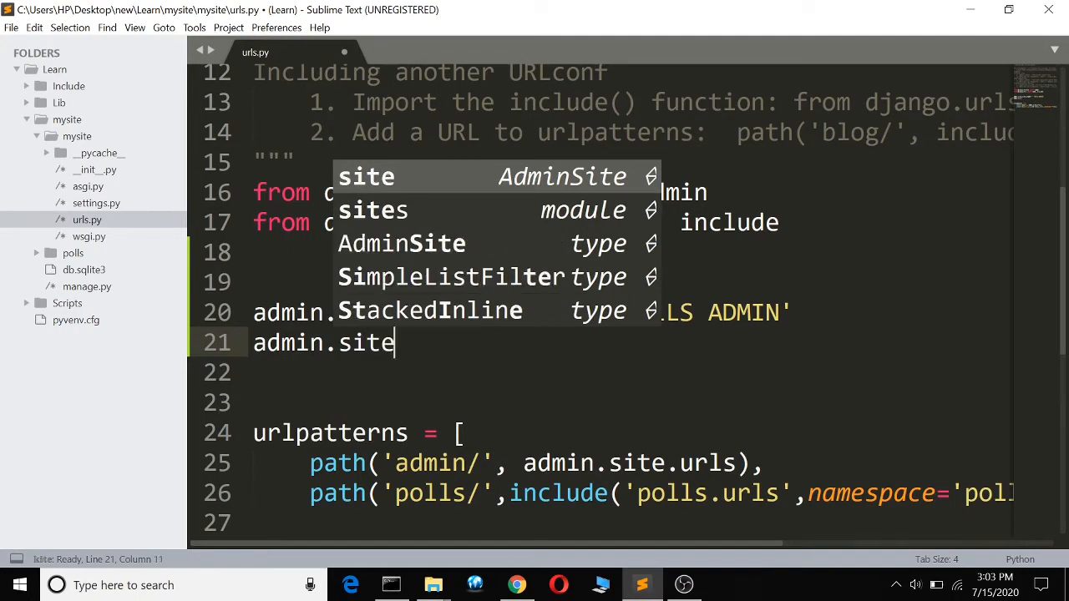
type(".site_title")
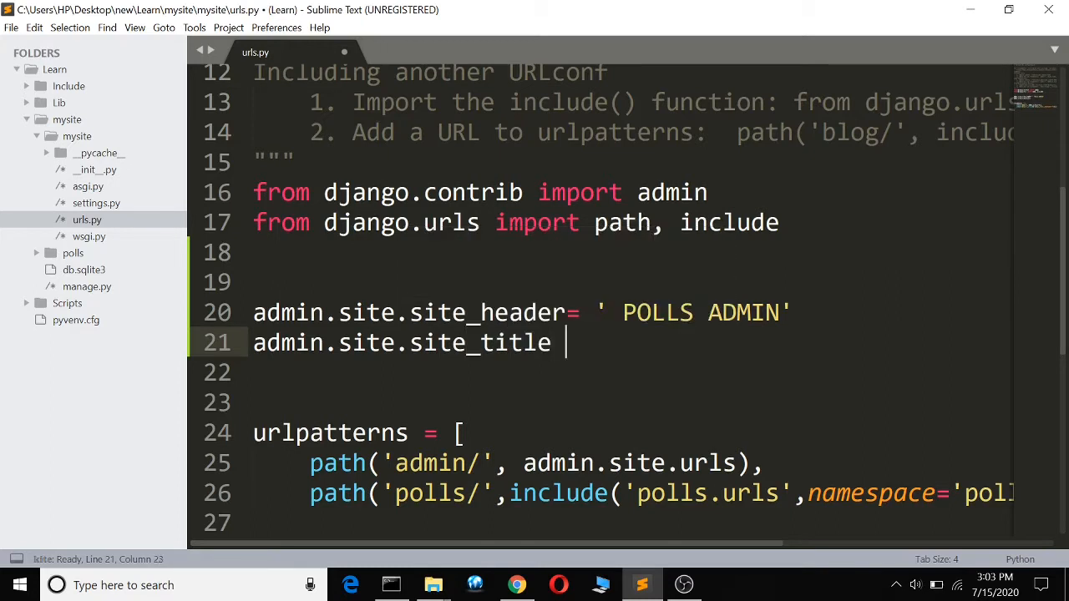
type("= ''")
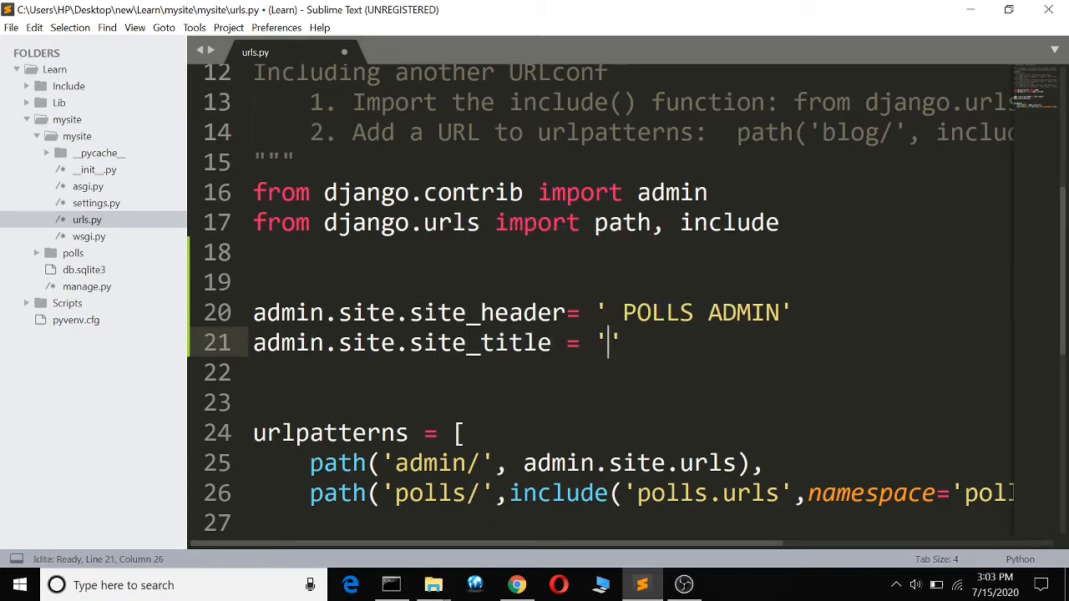
type("POLLS A")
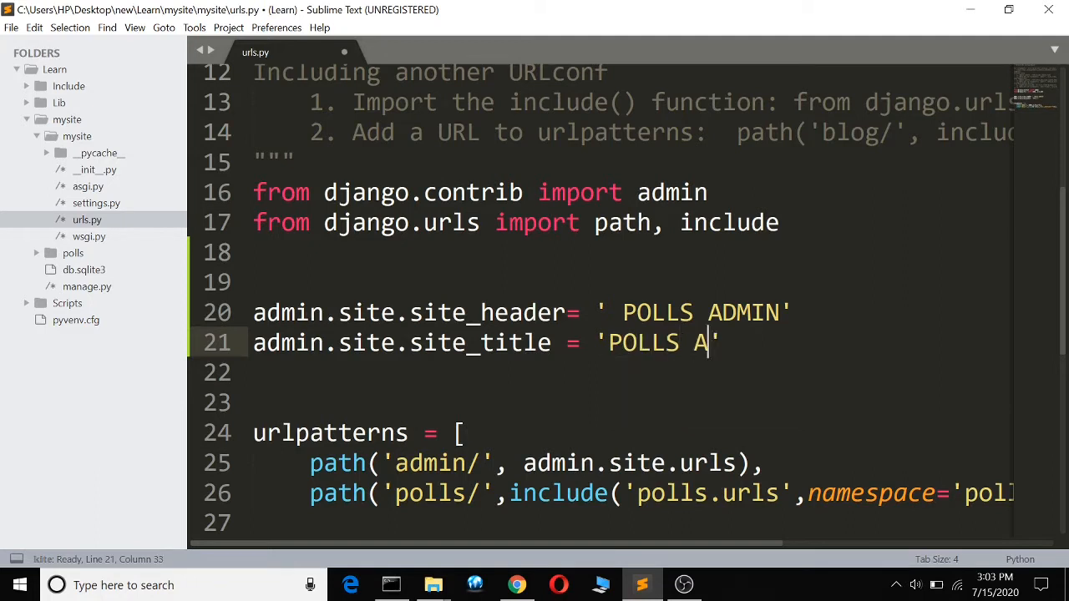
type("DMIN P")
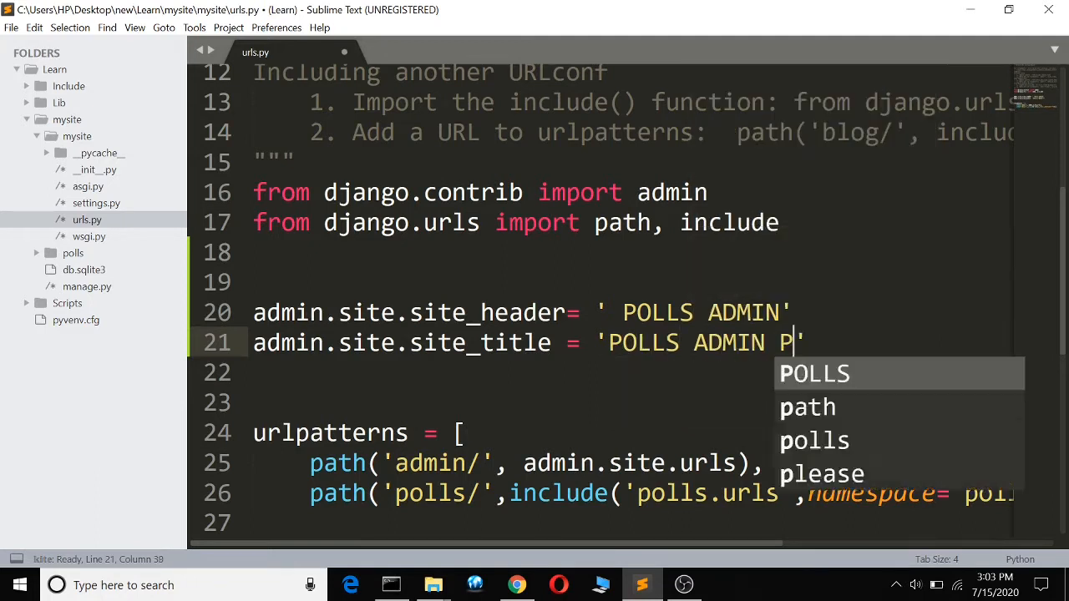
type("ORTAL")
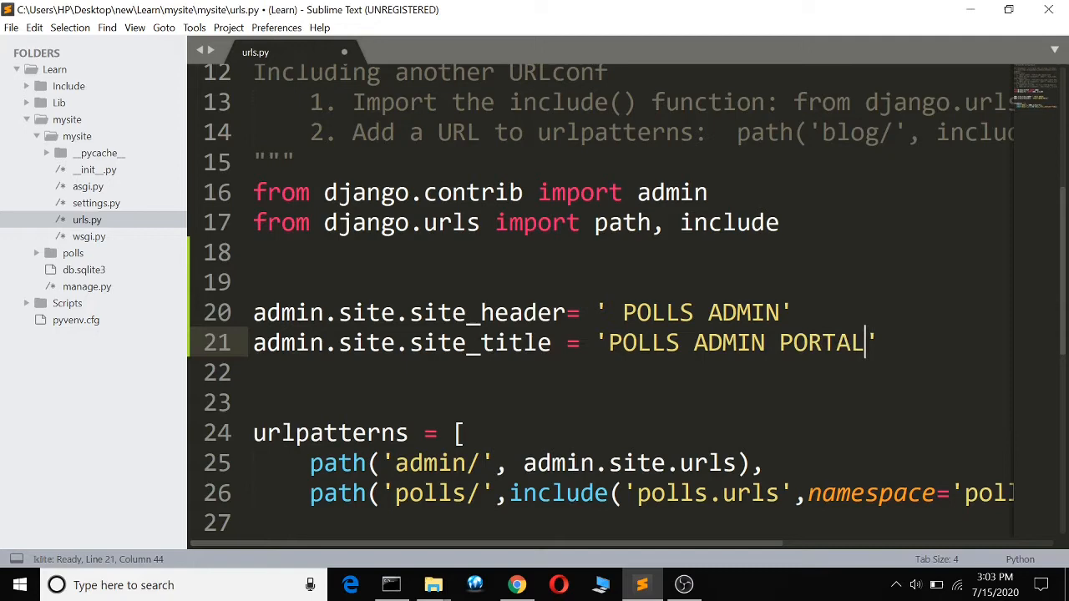
left_click(516, 585)
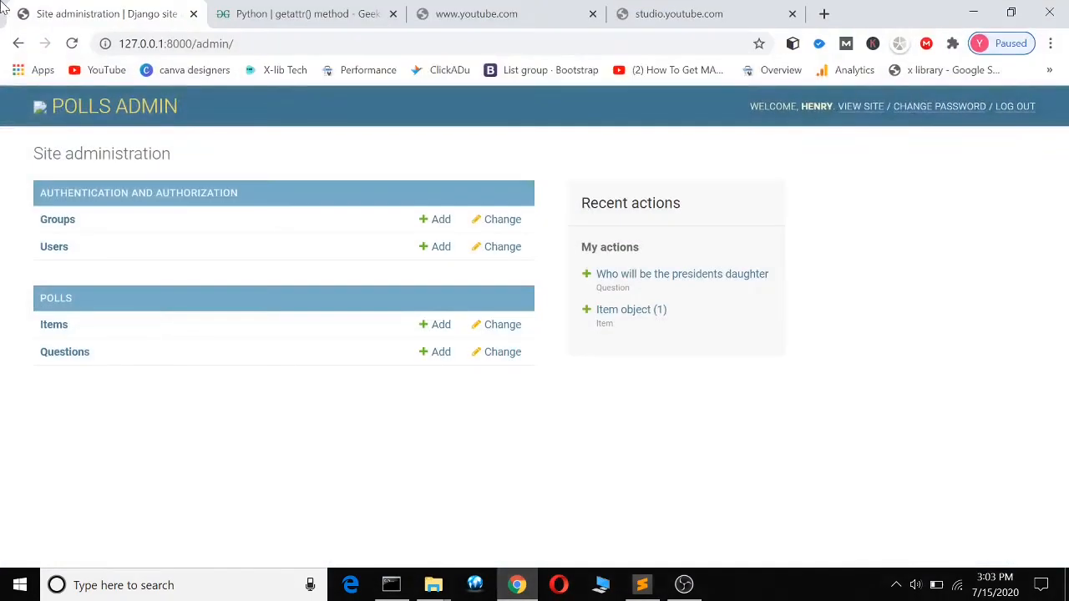
Reload the admin index to check the POLLS ADMIN title, then return to urls.py
left_click(72, 44)
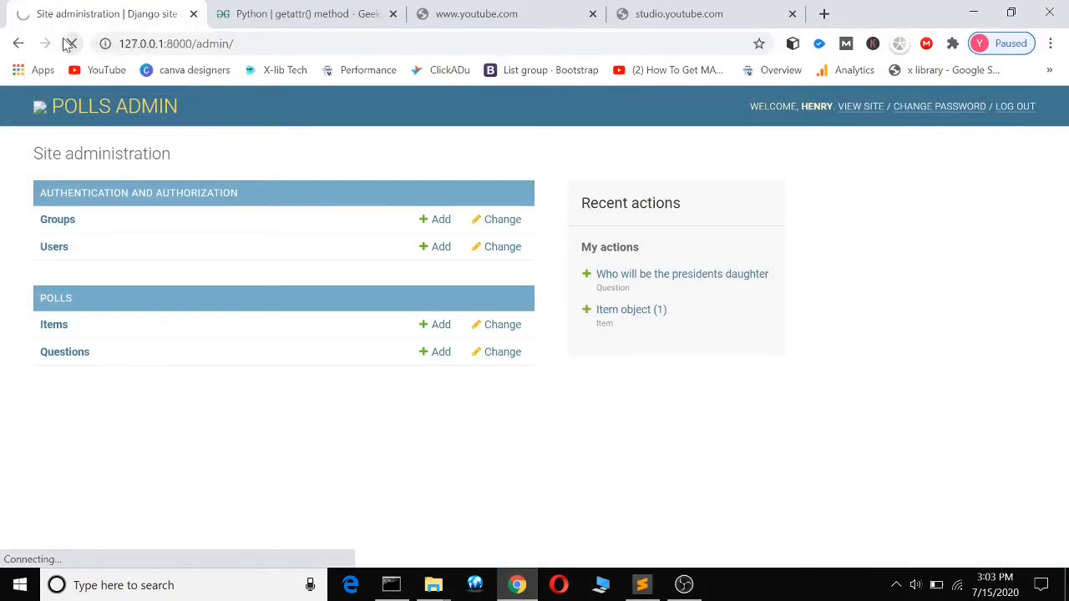
left_click(70, 44)
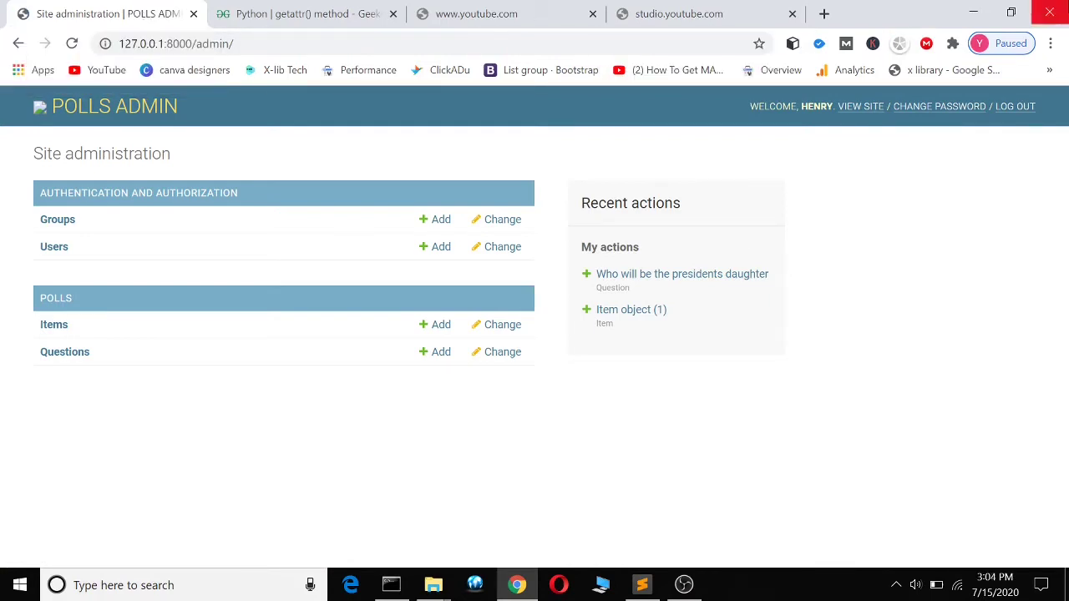
left_click(642, 585)
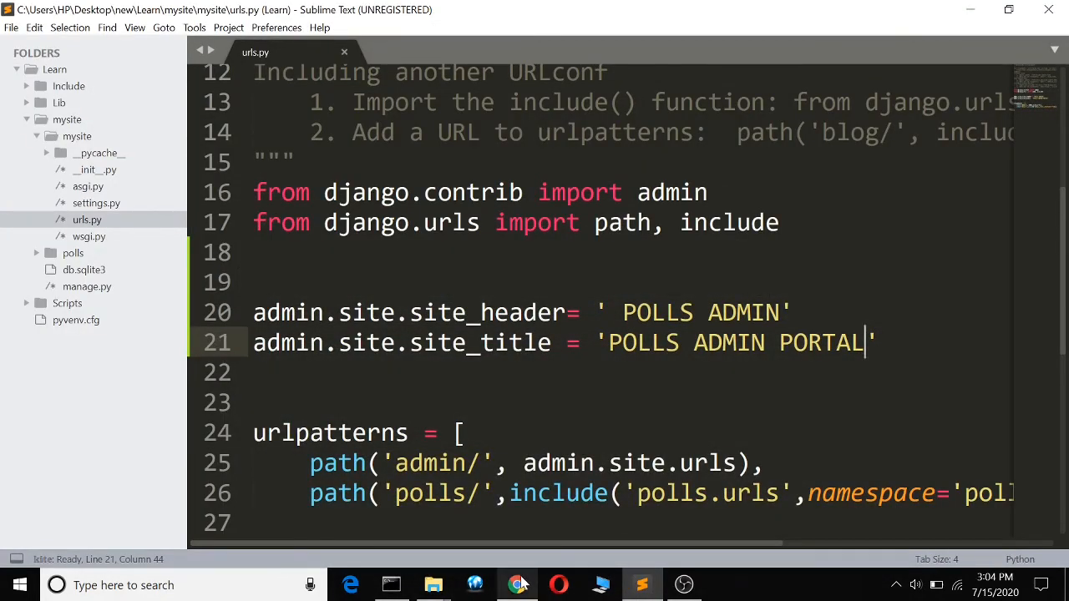
left_click(516, 585)
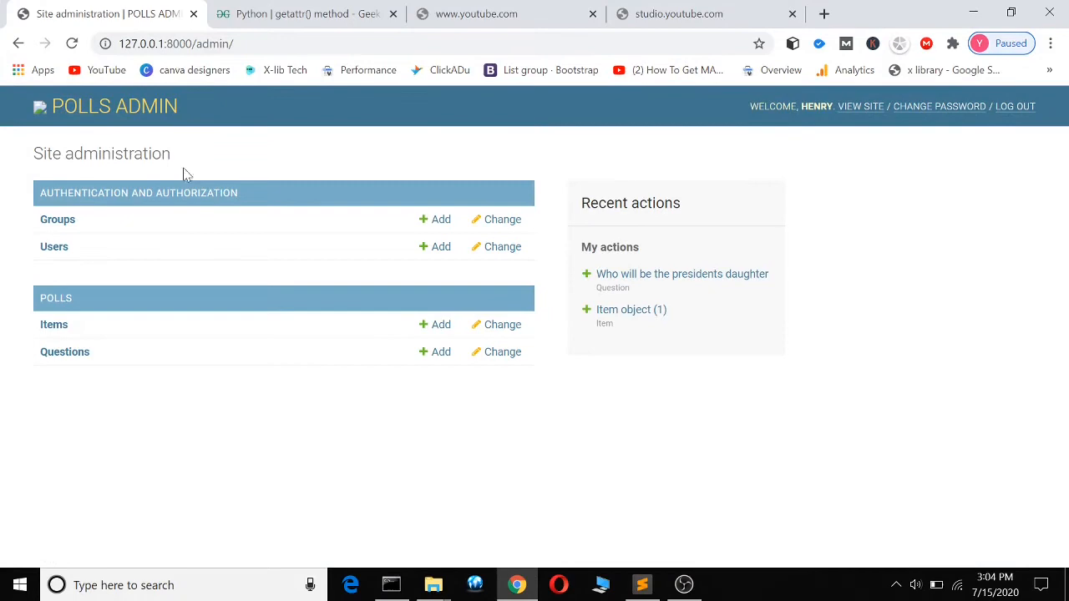
left_click(641, 585)
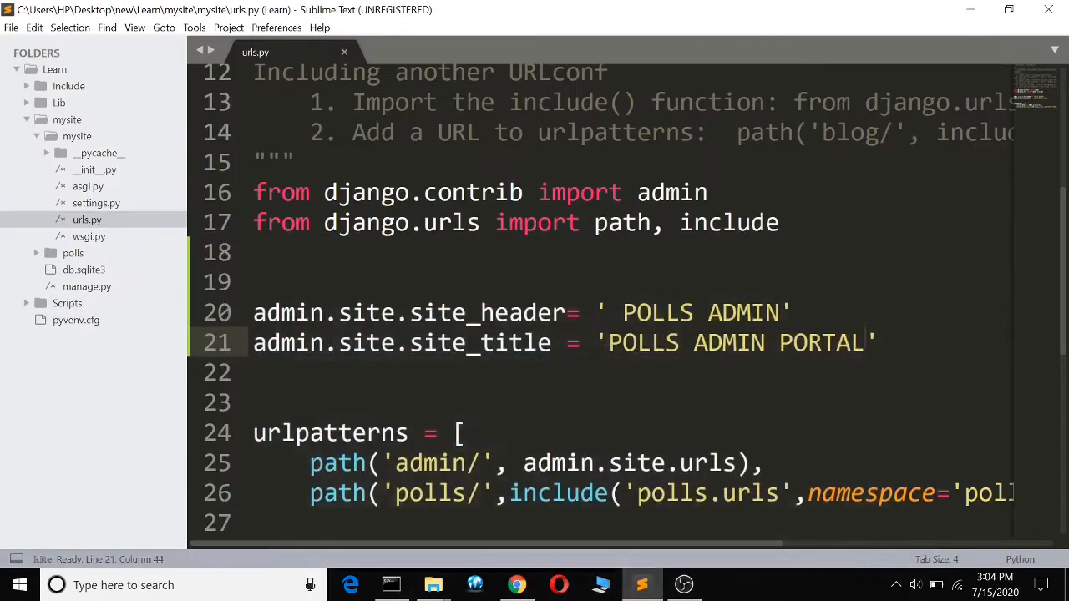
Add admin.site.index_title = 'WELCOME TO POLLS ADMIN PORTAL' on line 22 and save
key("enter")
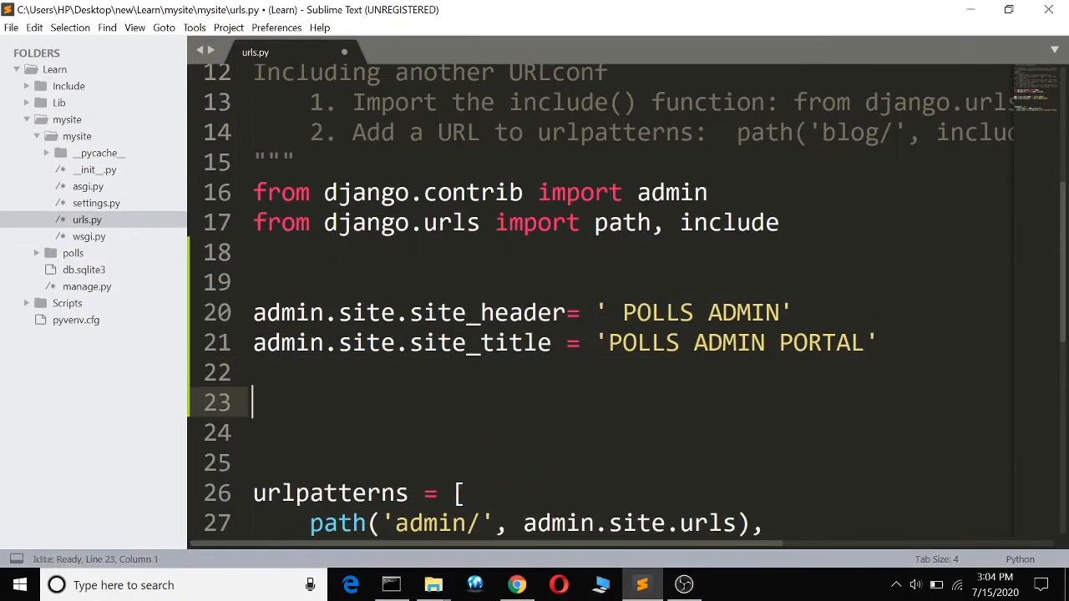
type("admin.")
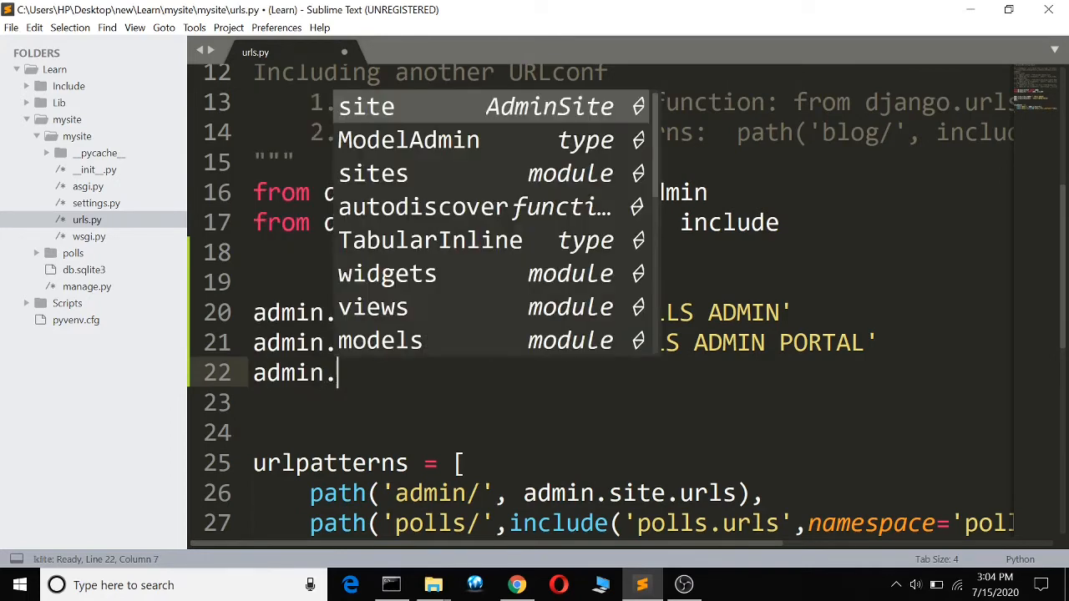
type("site.")
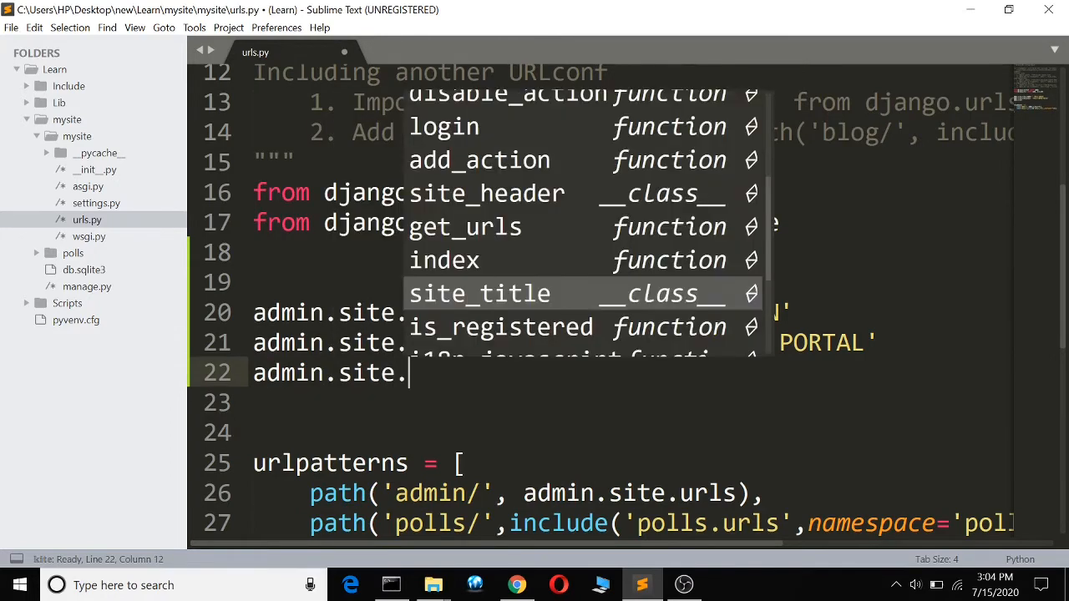
type("index_title = '")
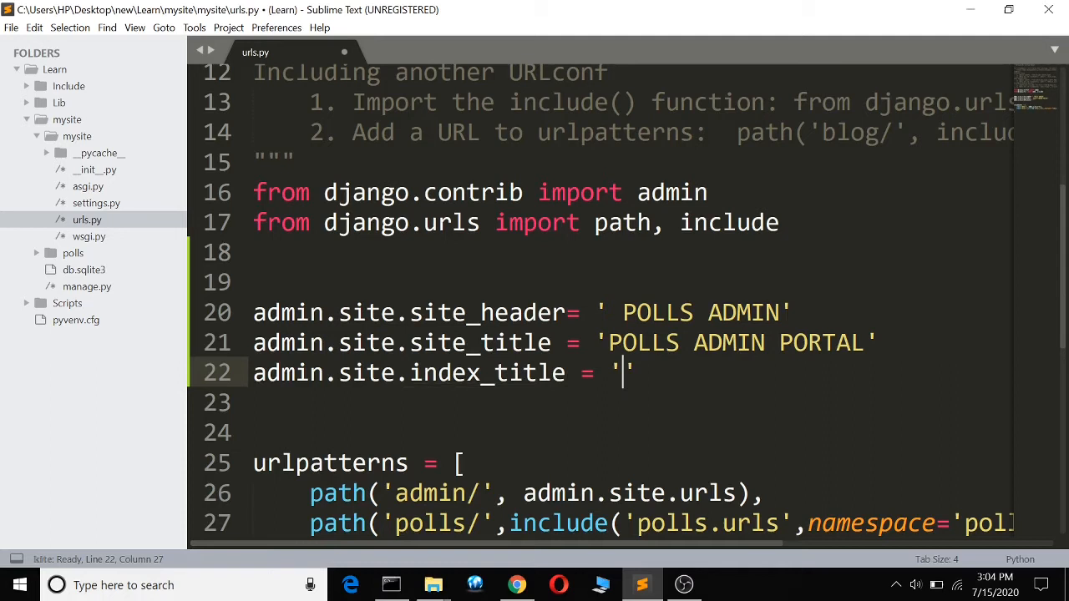
type("WEL")
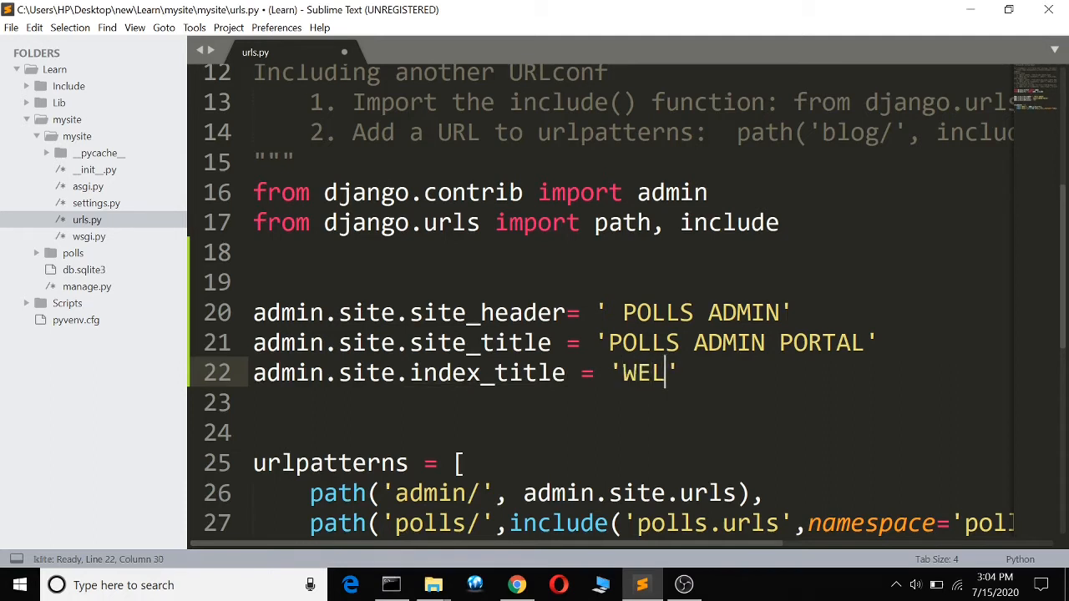
type("COME T")
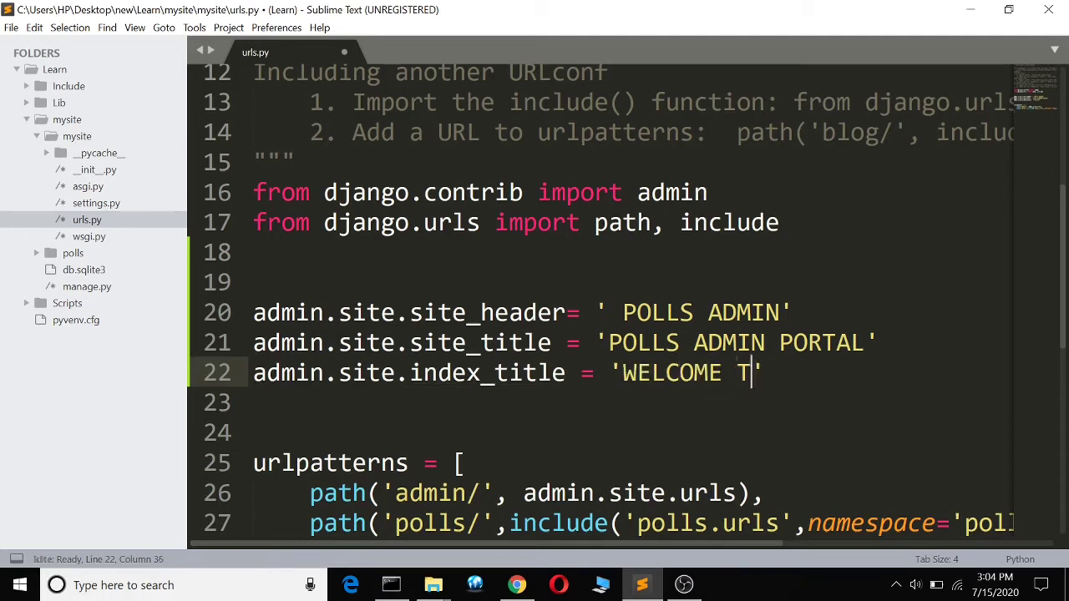
type("O POLLS")
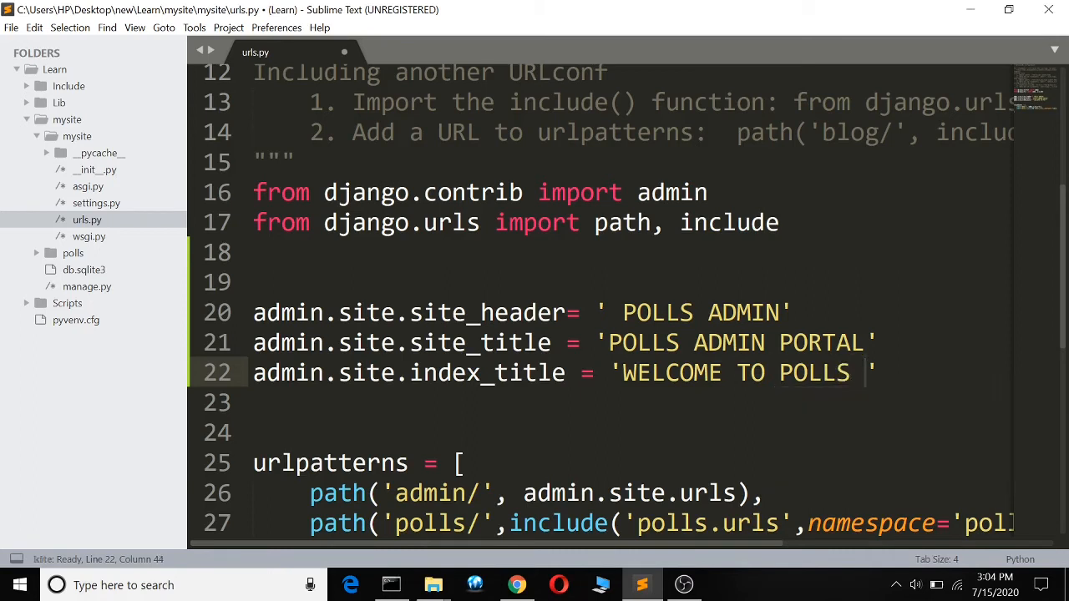
type("A")
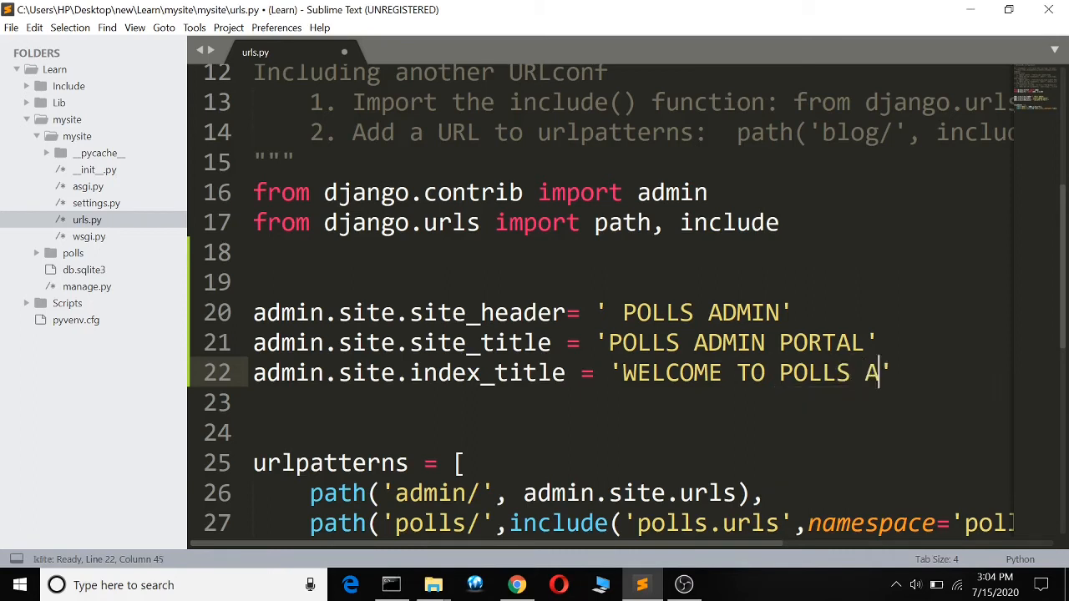
type("DMIN PORTAL")
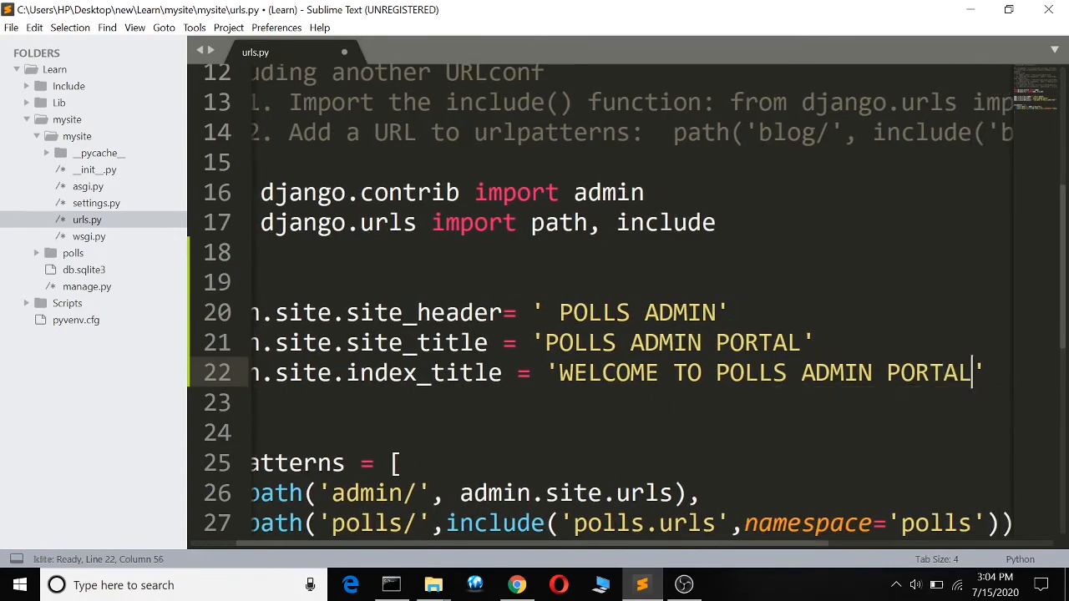
key("ctrl+s")
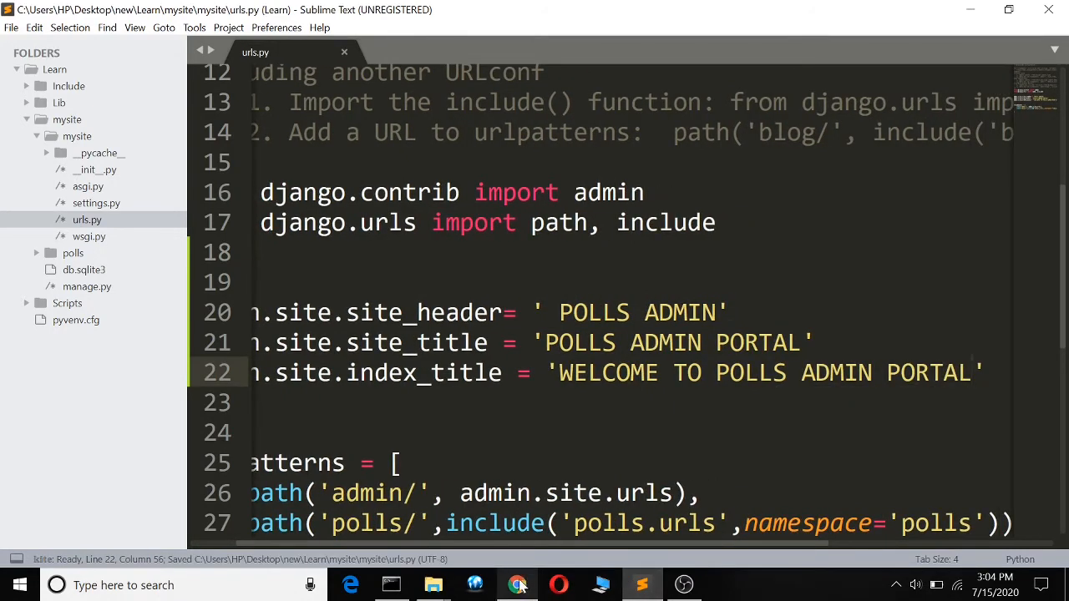
Reload the admin index to see the welcome heading, then return to urls.py
left_click(518, 585)
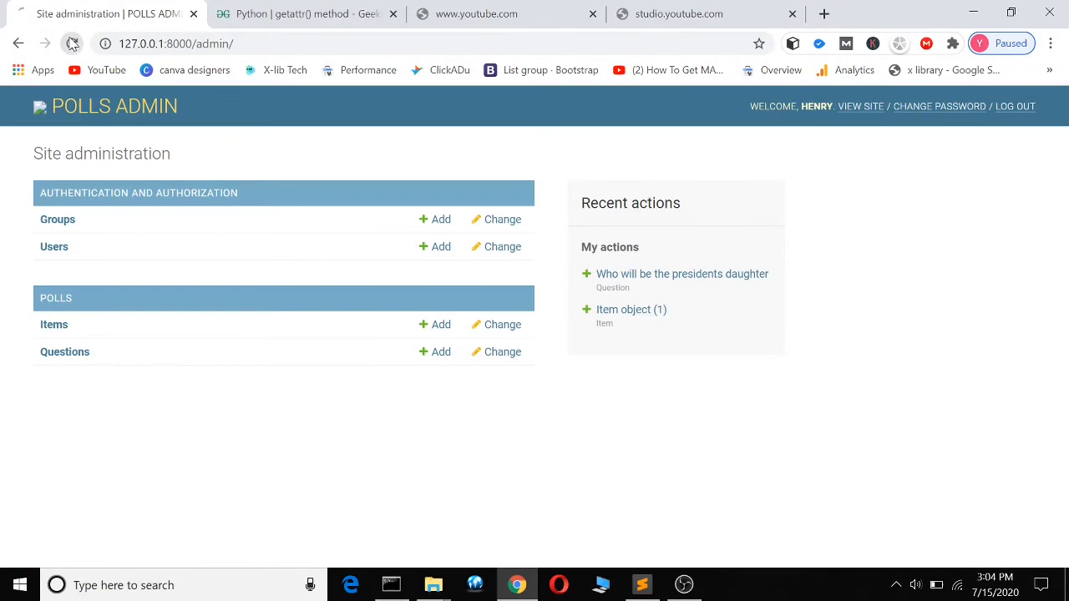
left_click(72, 43)
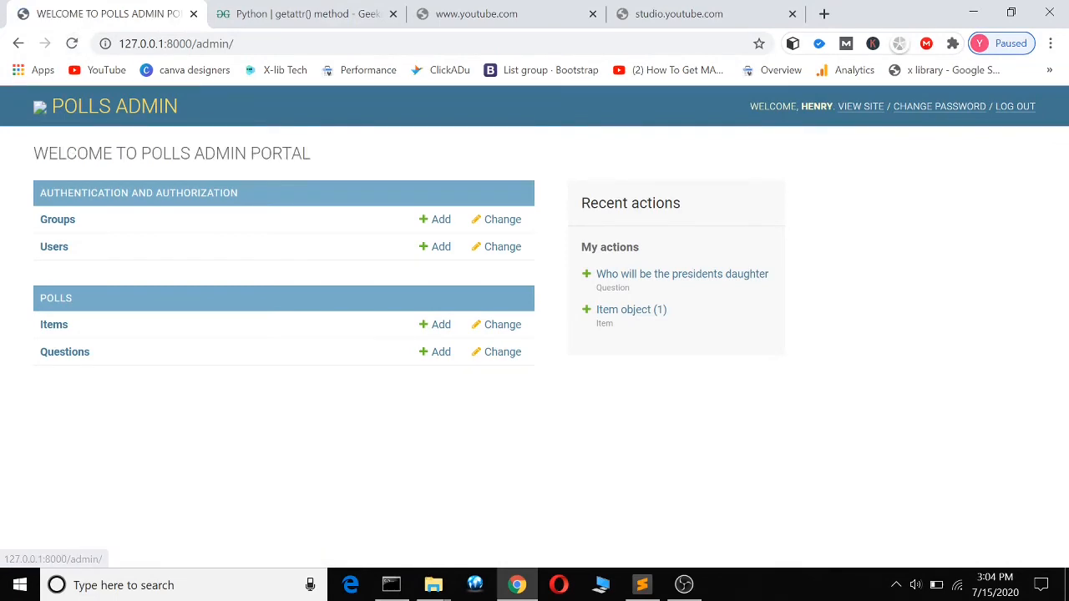
left_click(641, 585)
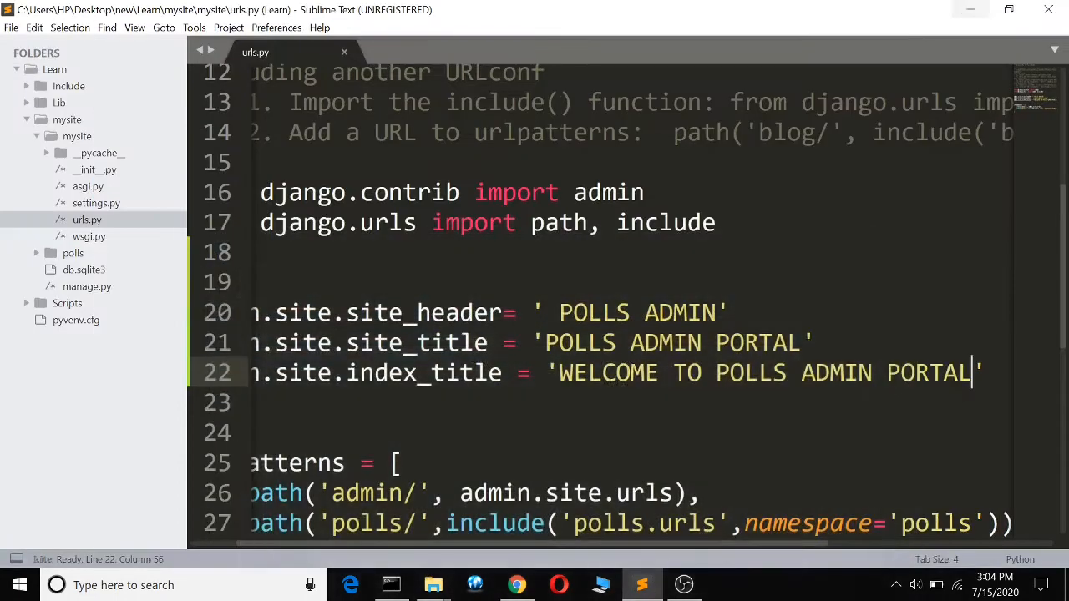
Cut the three admin.site title lines from urls.py, save it, and open polls/admin.py
scroll("left", 3)
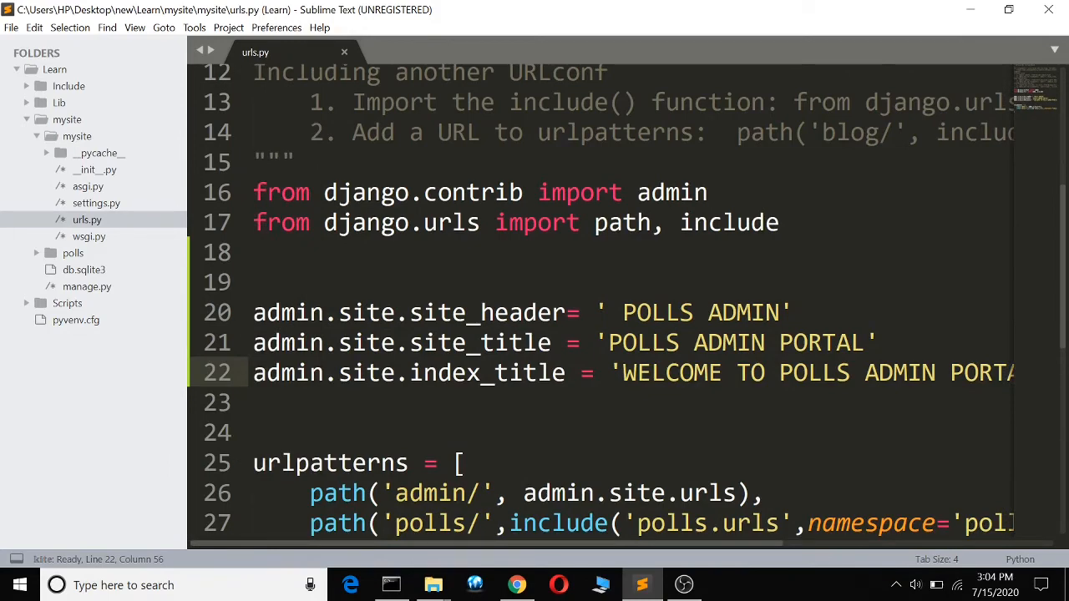
left_click_drag(254, 313, 869, 342)
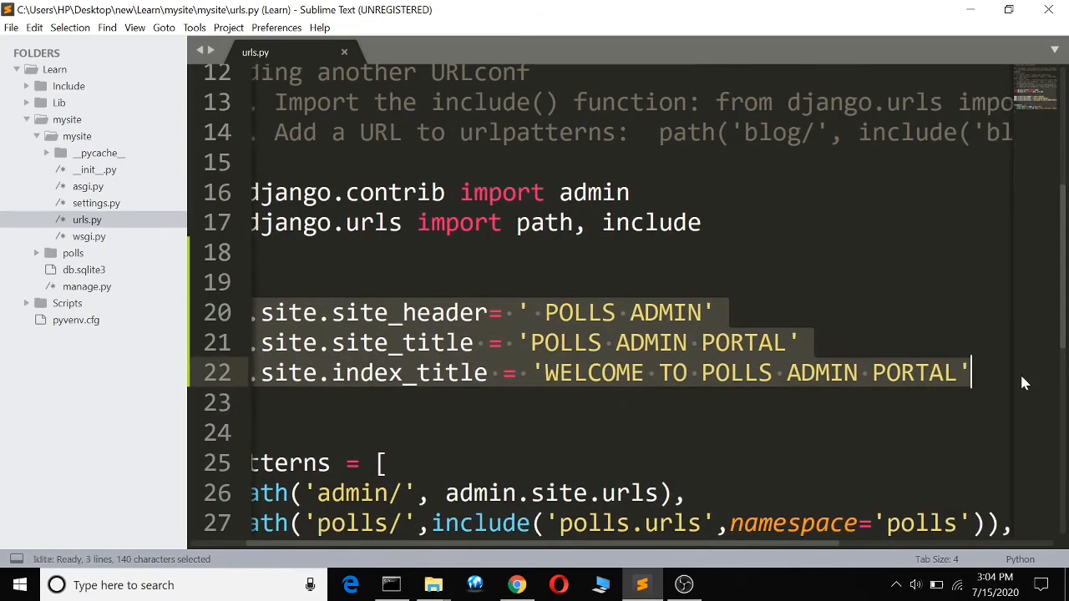
key("ctrl+x")
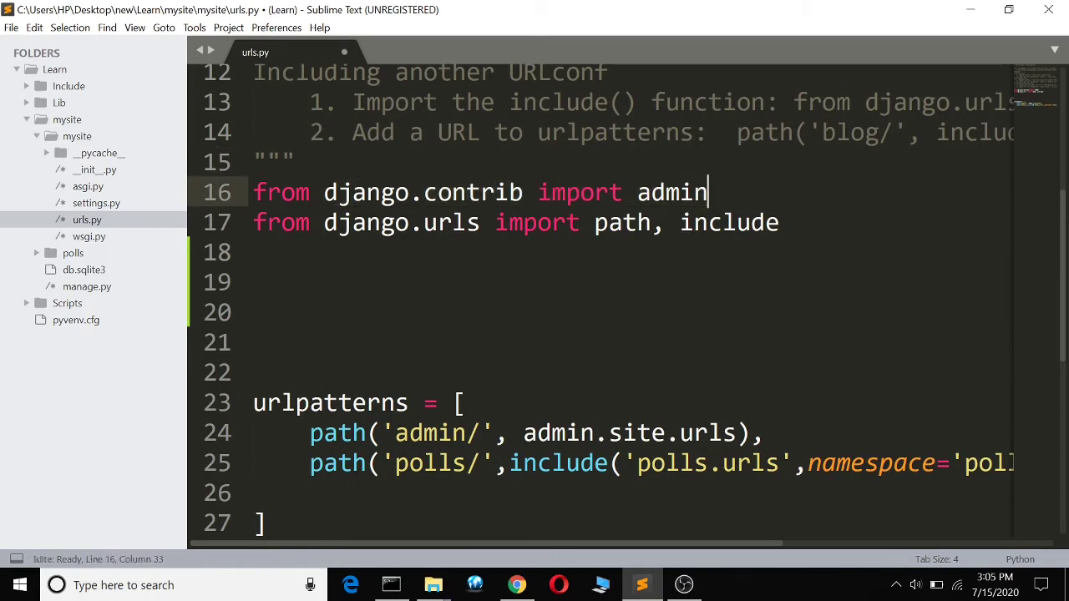
key("ctrl+s")
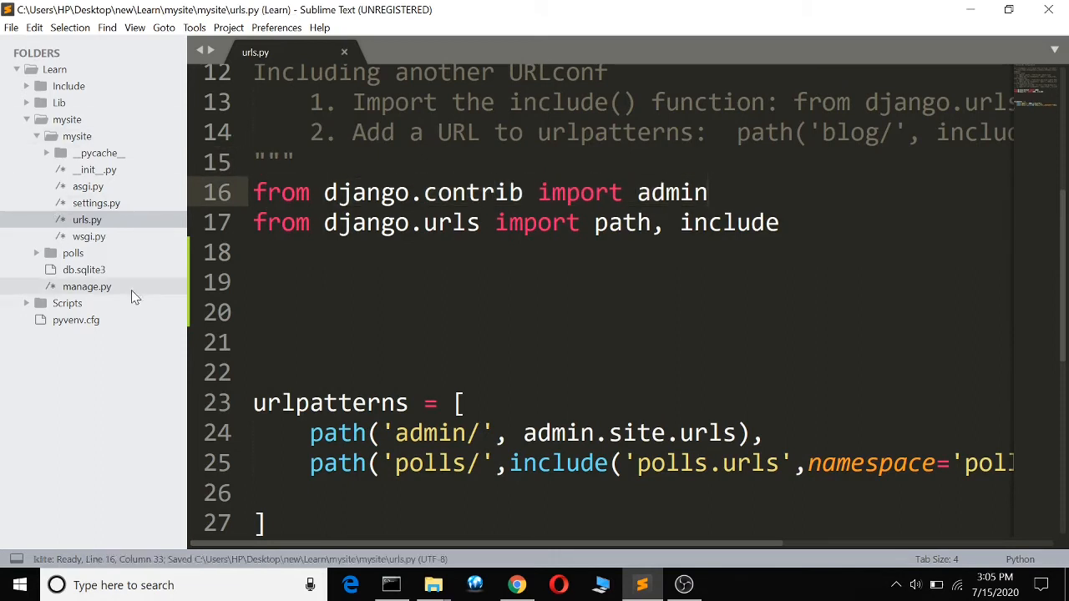
left_click(94, 335)
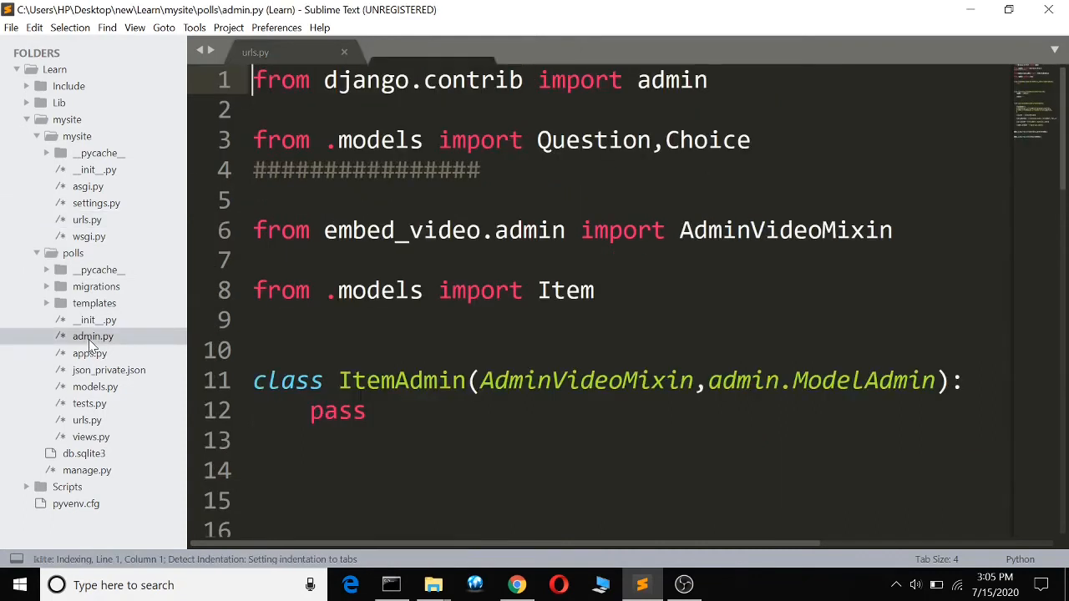
Paste the three admin title lines below the Item import in admin.py and save
left_click(93, 336)
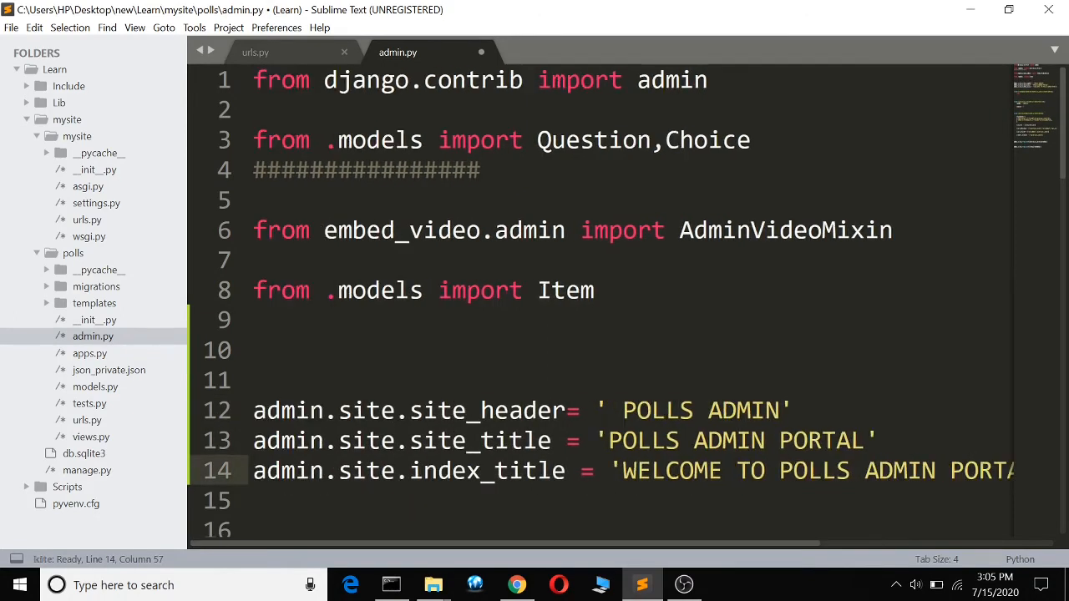
key("ctrl+s")
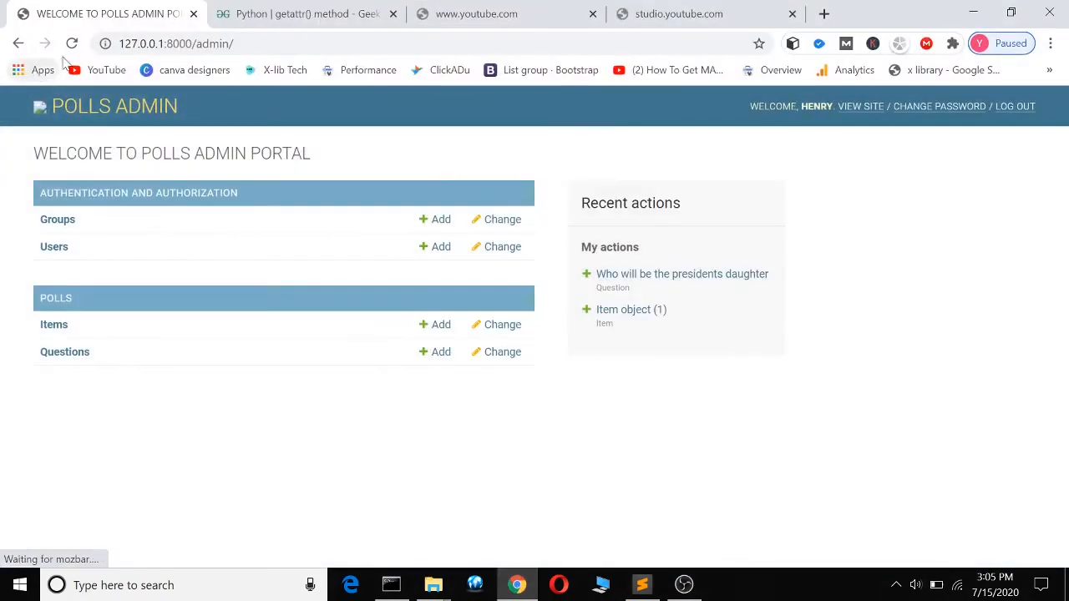
mouse_move(72, 43)
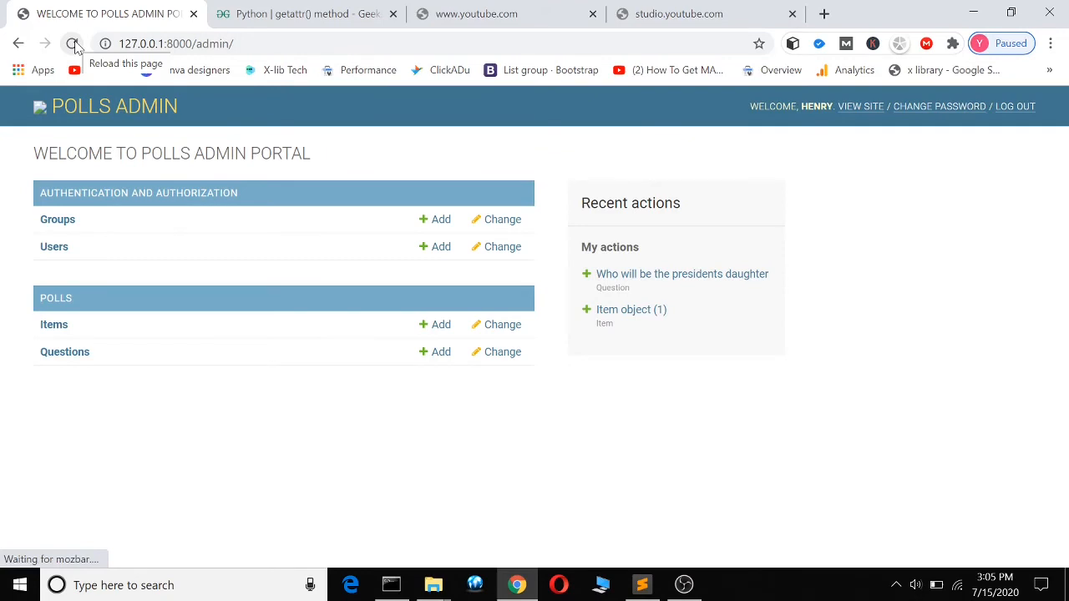
Reload the admin index to confirm WELCOME TO POLLS ADMIN PORTAL still shows, then return to admin.py
left_click(72, 43)
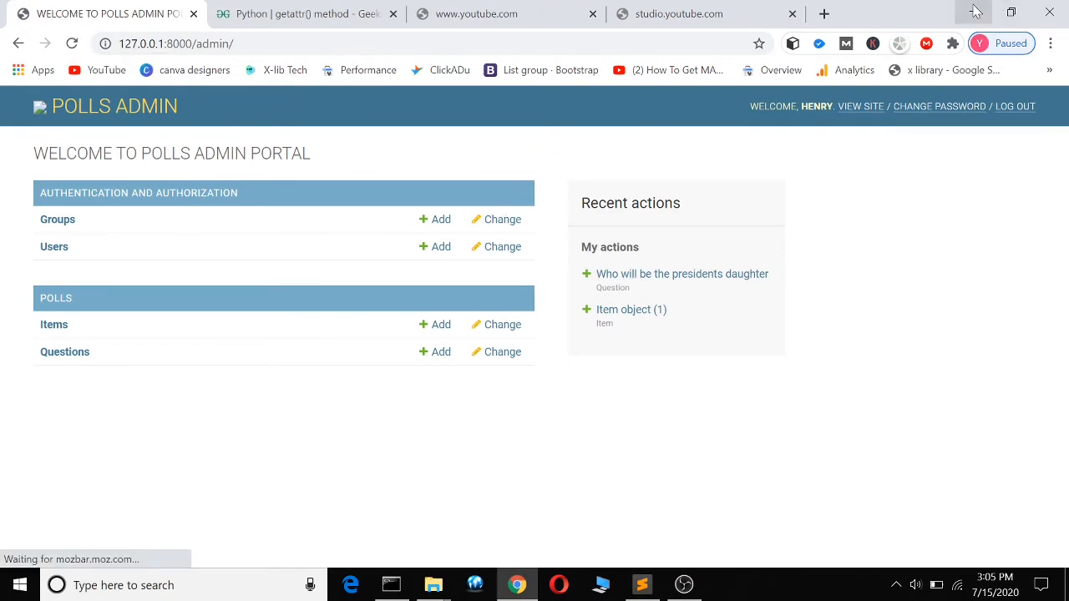
left_click(641, 584)
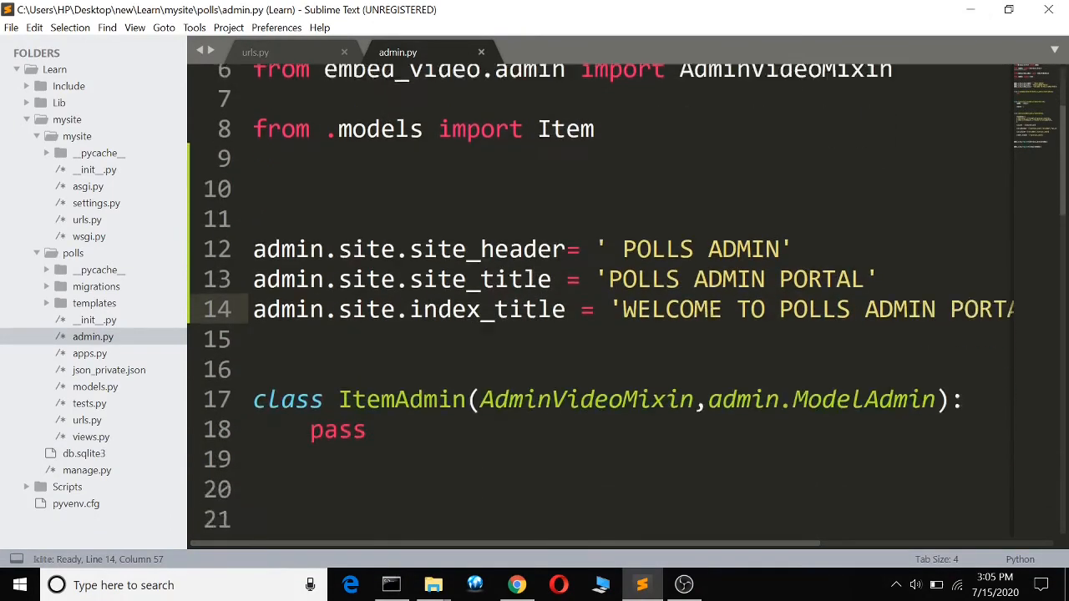
scroll("up", 3)
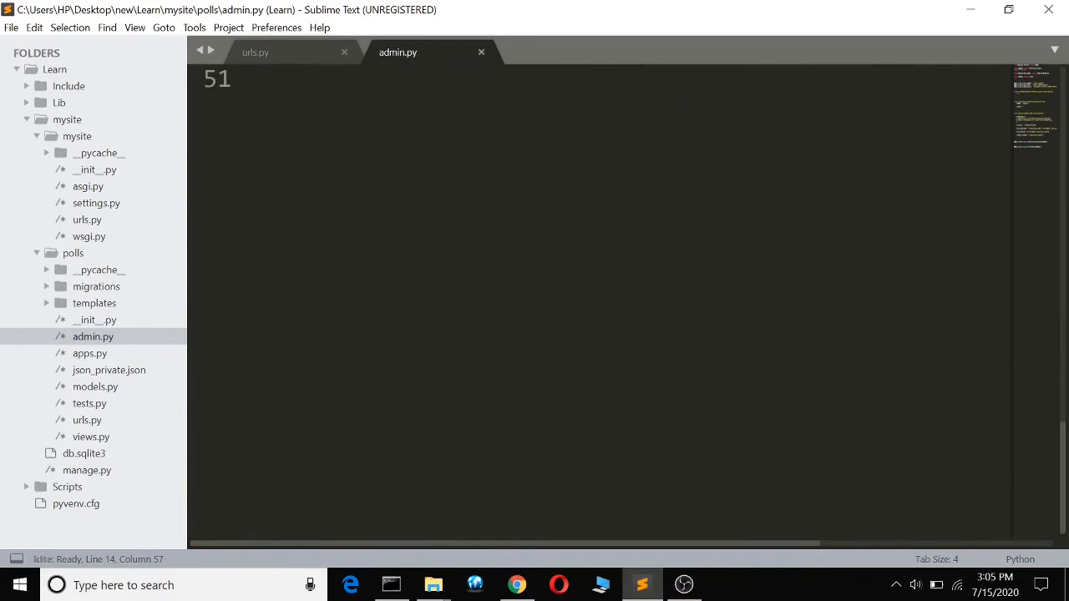
scroll("up", 3)
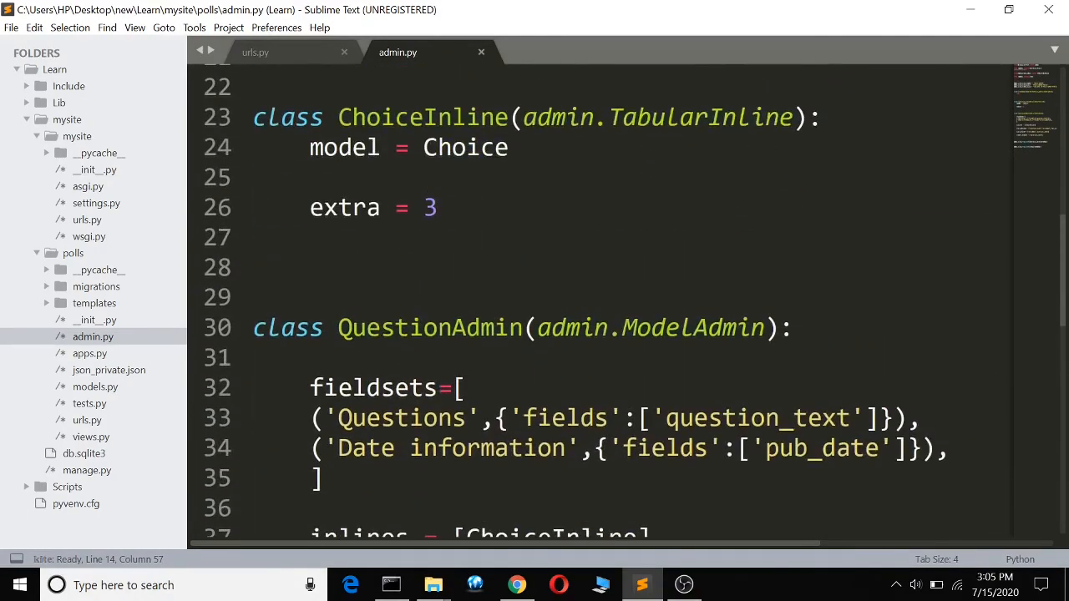